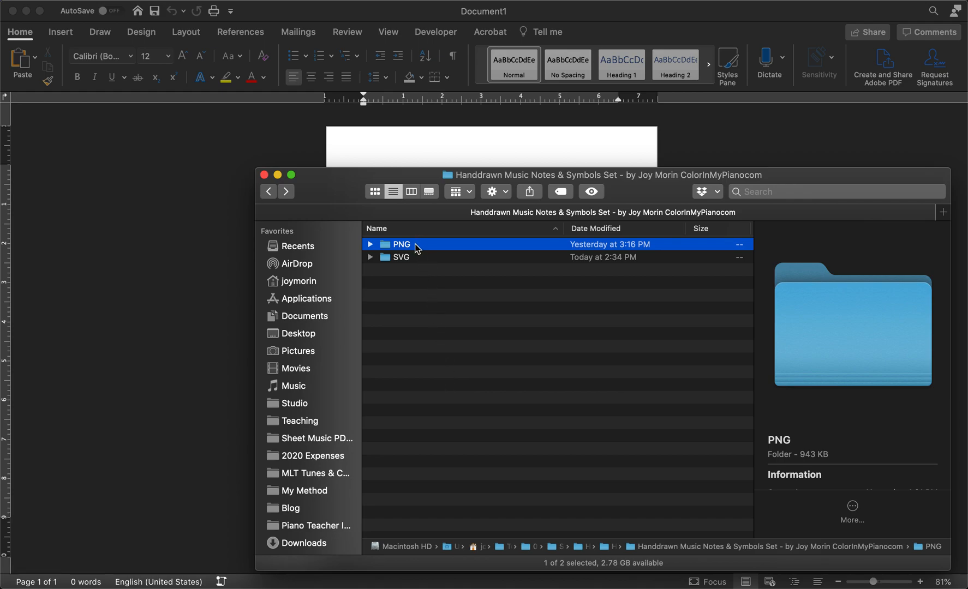
{"action": "mouse_move", "coordinate": [483, 379]}
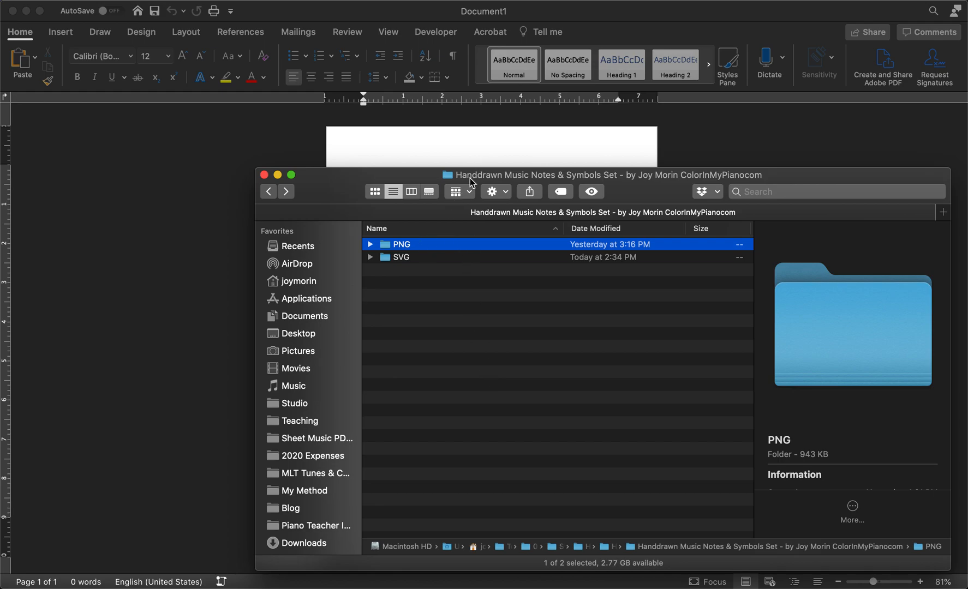
{"action": "mouse_move", "coordinate": [510, 181]}
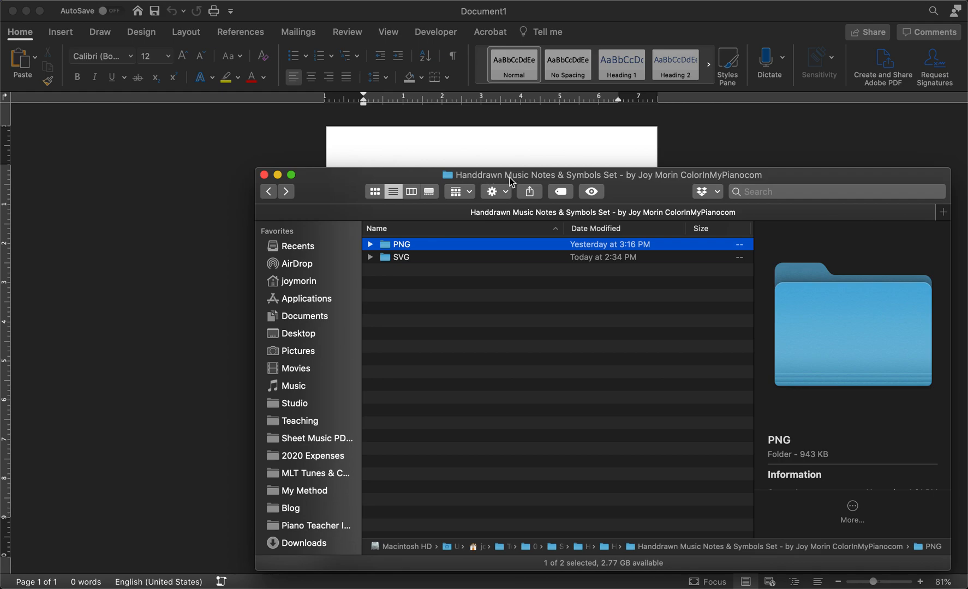
{"action": "mouse_move", "coordinate": [584, 183]}
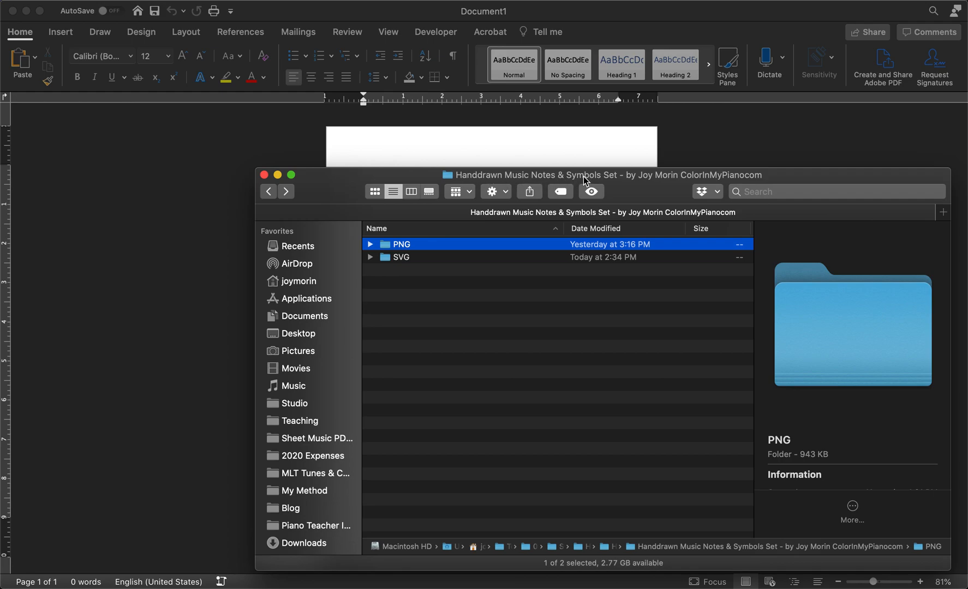
{"action": "mouse_move", "coordinate": [654, 203]}
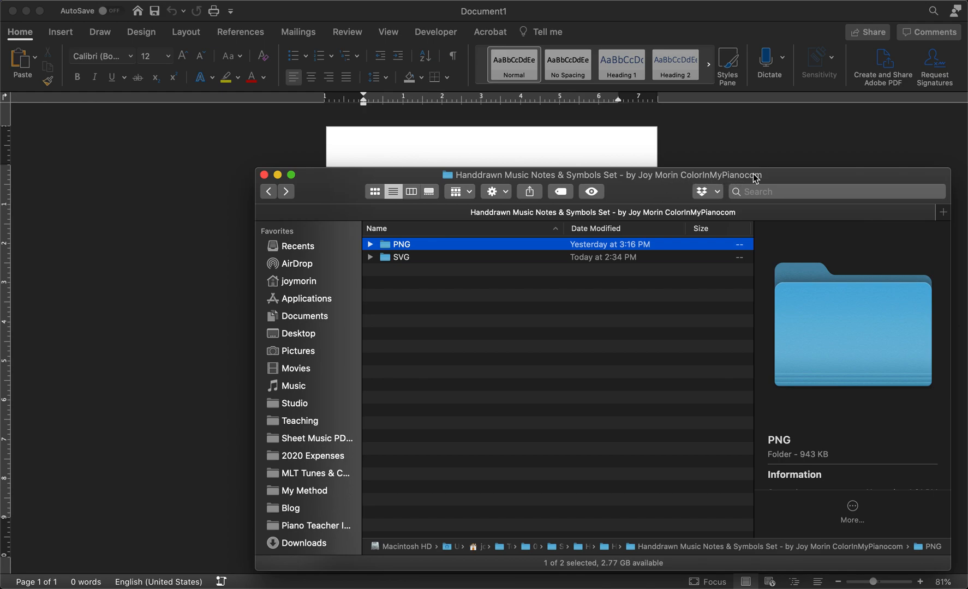
{"action": "mouse_move", "coordinate": [788, 181]}
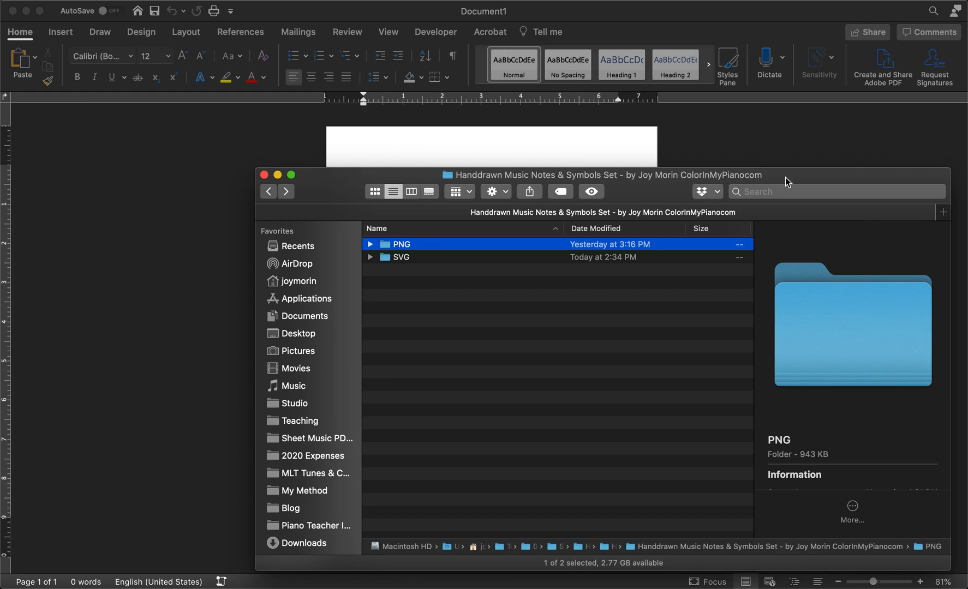
{"action": "mouse_move", "coordinate": [776, 180]}
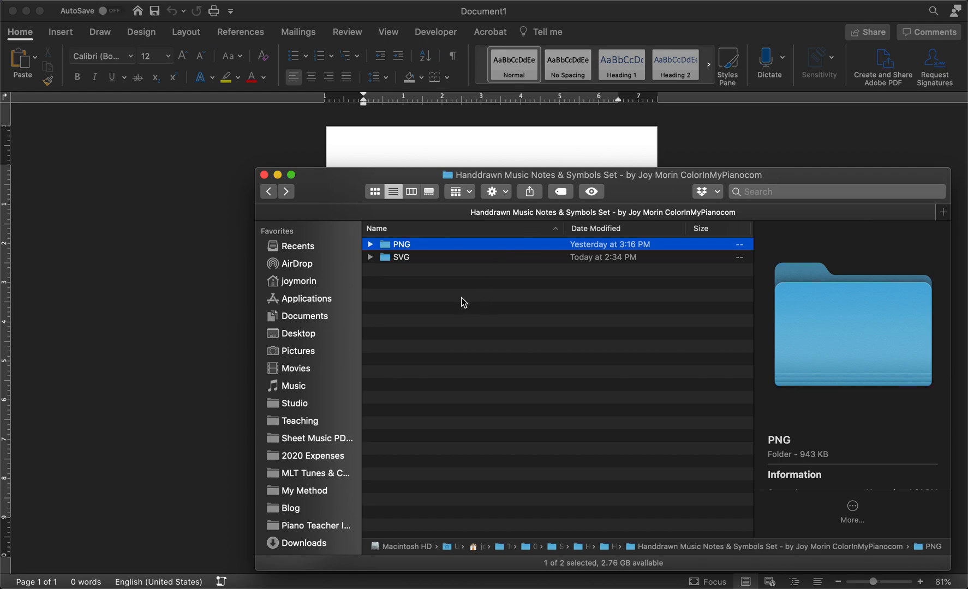
{"action": "mouse_move", "coordinate": [432, 282]}
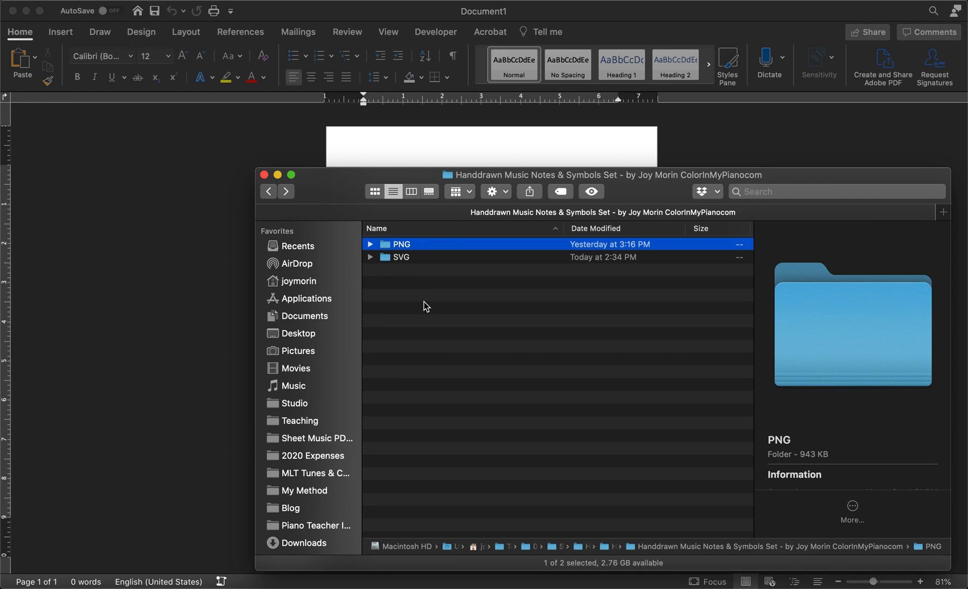
{"action": "mouse_move", "coordinate": [398, 291]}
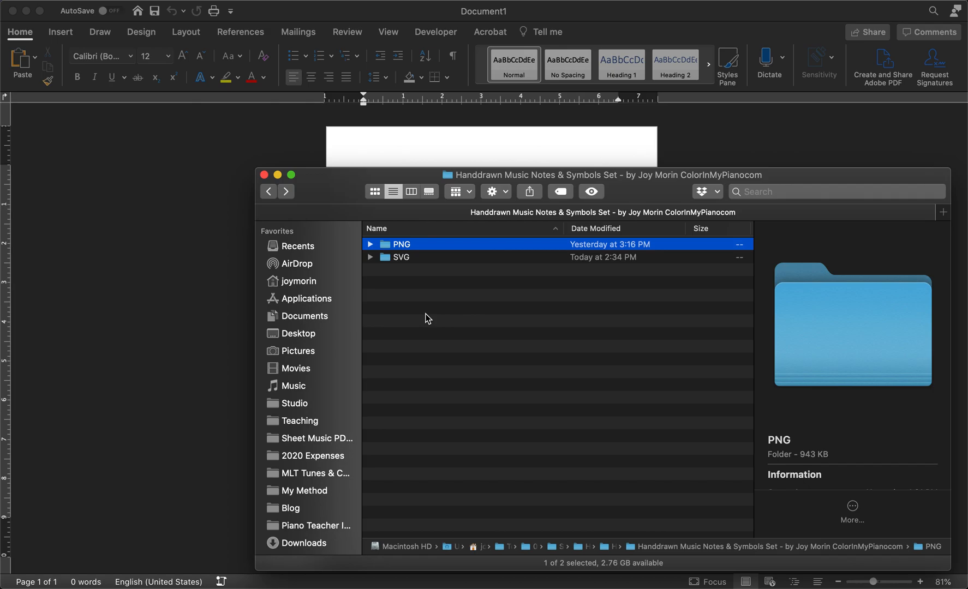
{"action": "mouse_move", "coordinate": [404, 249]}
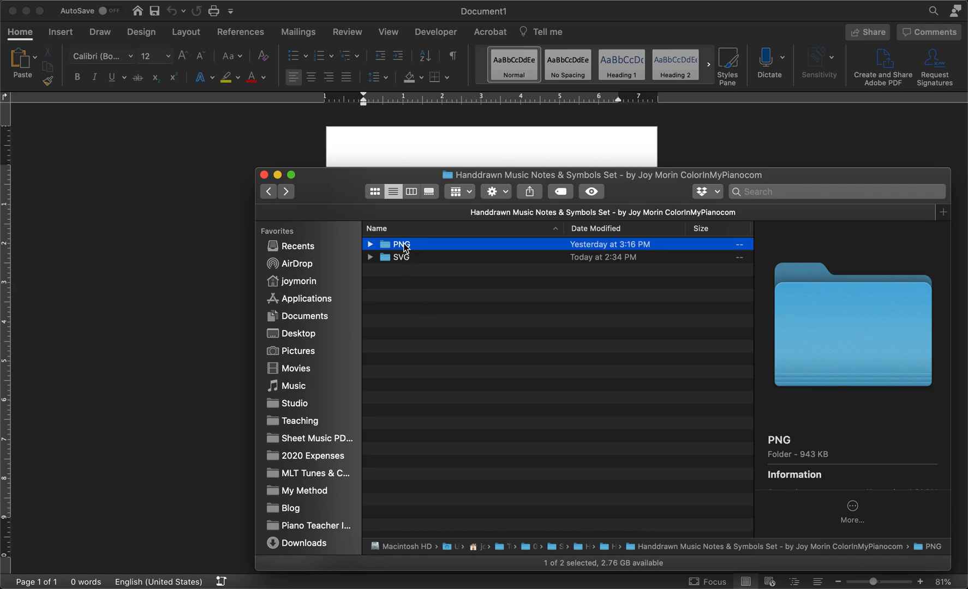
{"action": "mouse_move", "coordinate": [371, 253]}
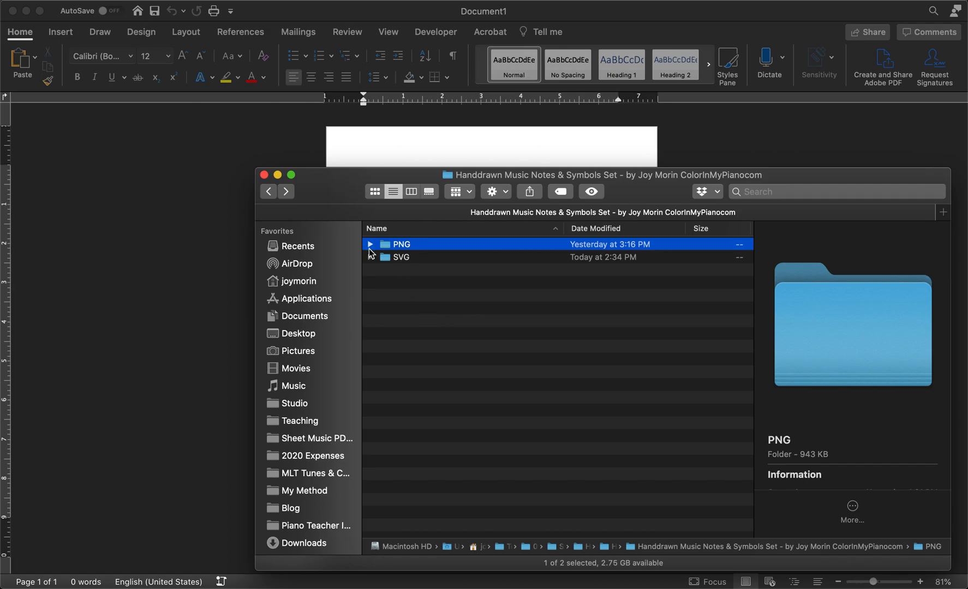
Preview the PNG clef images, then select 'Clefs - bass clef 1.svg' in the SVG folder
{"action": "left_click", "coordinate": [371, 244]}
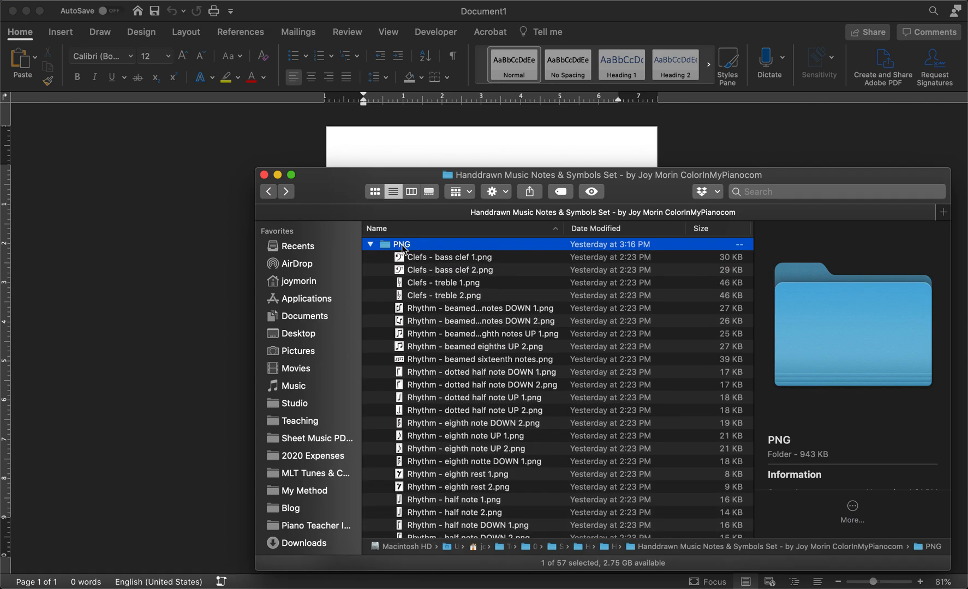
{"action": "left_click", "coordinate": [449, 258]}
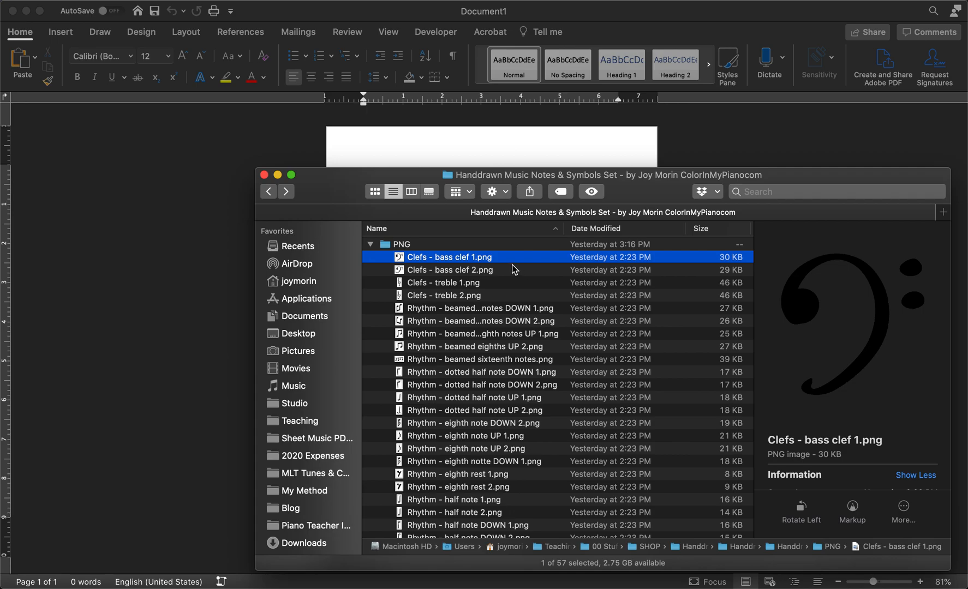
{"action": "left_click", "coordinate": [443, 287]}
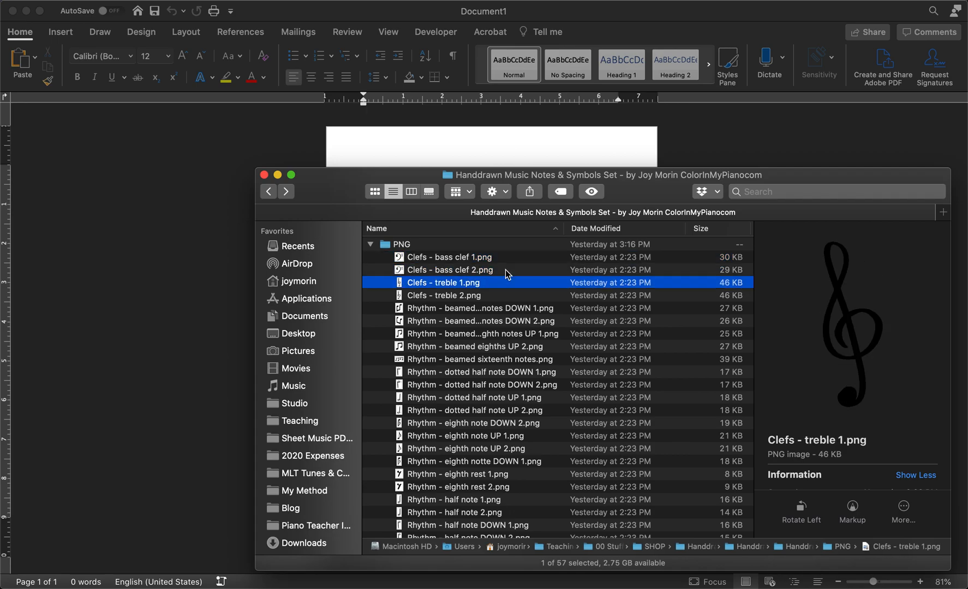
{"action": "left_click", "coordinate": [448, 258]}
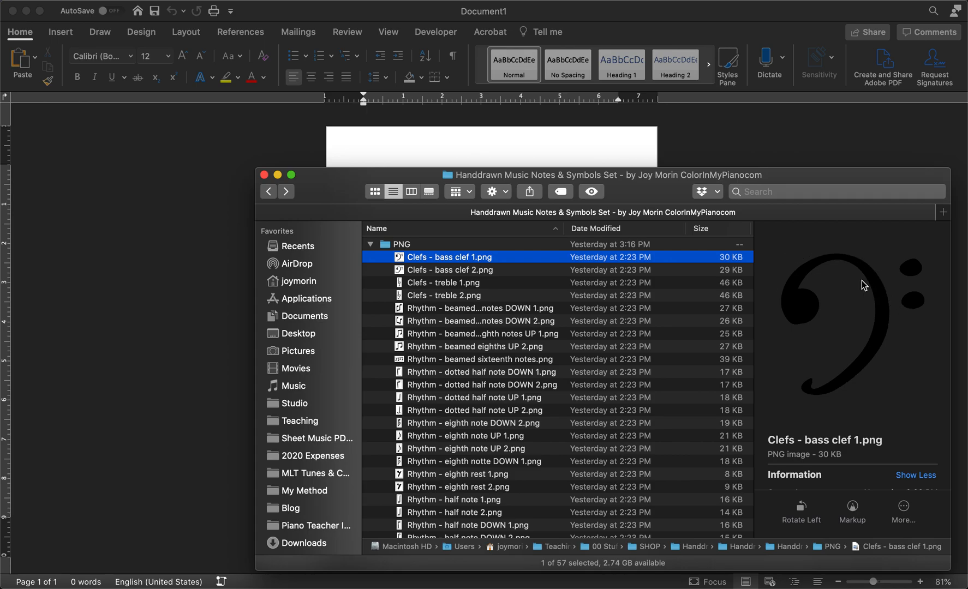
{"action": "mouse_move", "coordinate": [531, 261]}
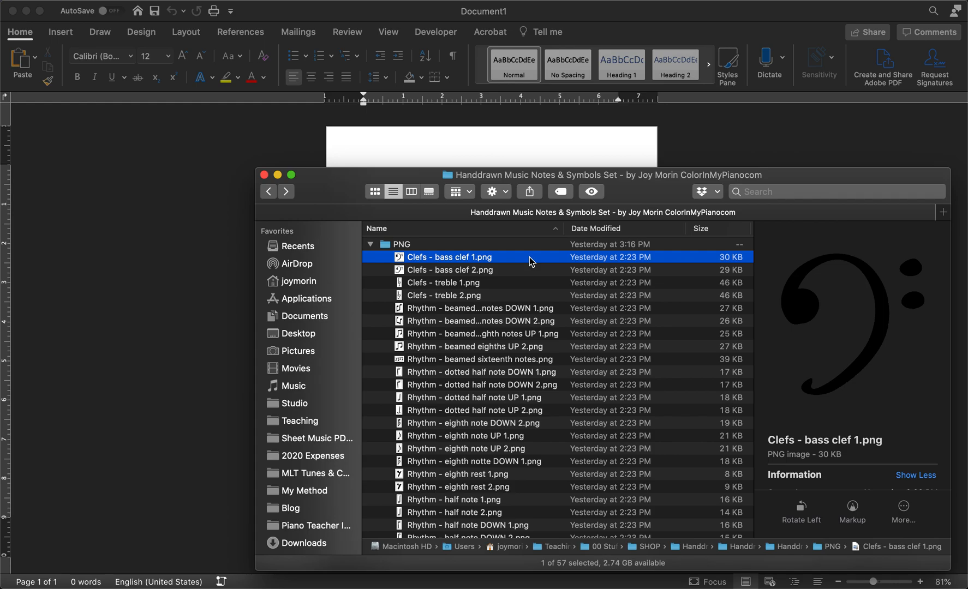
{"action": "mouse_move", "coordinate": [883, 242]}
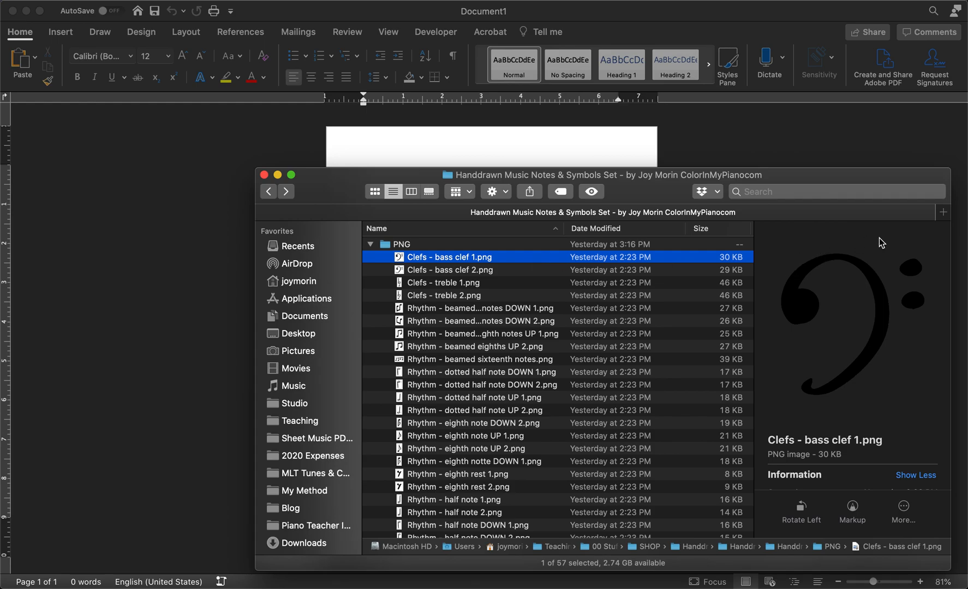
{"action": "mouse_move", "coordinate": [792, 284]}
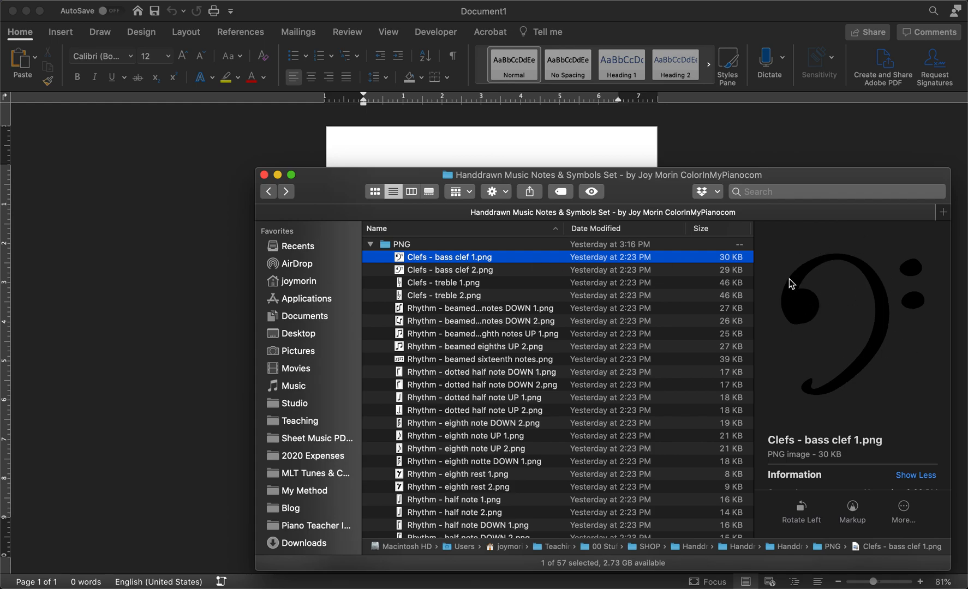
{"action": "mouse_move", "coordinate": [802, 300]}
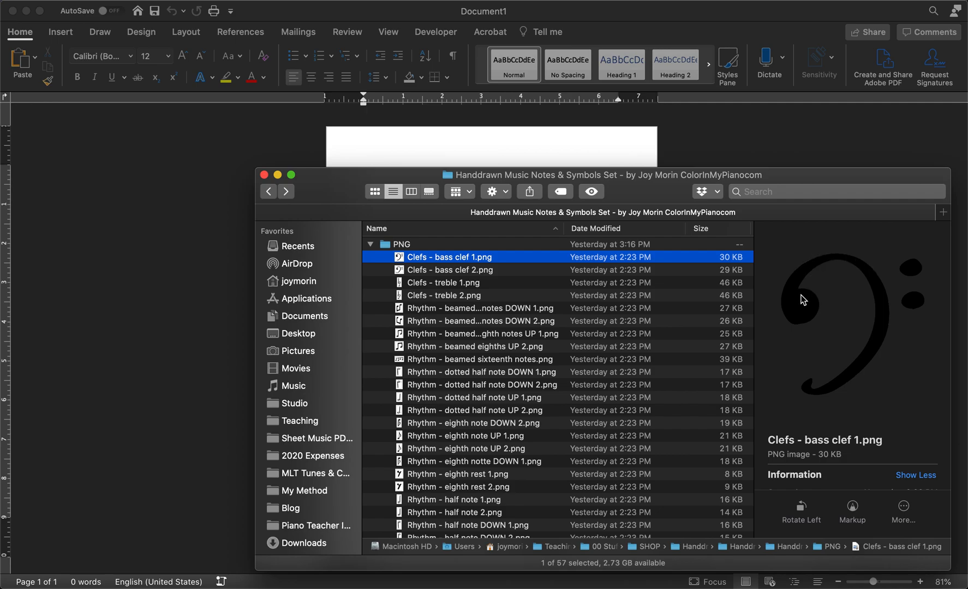
{"action": "mouse_move", "coordinate": [831, 317]}
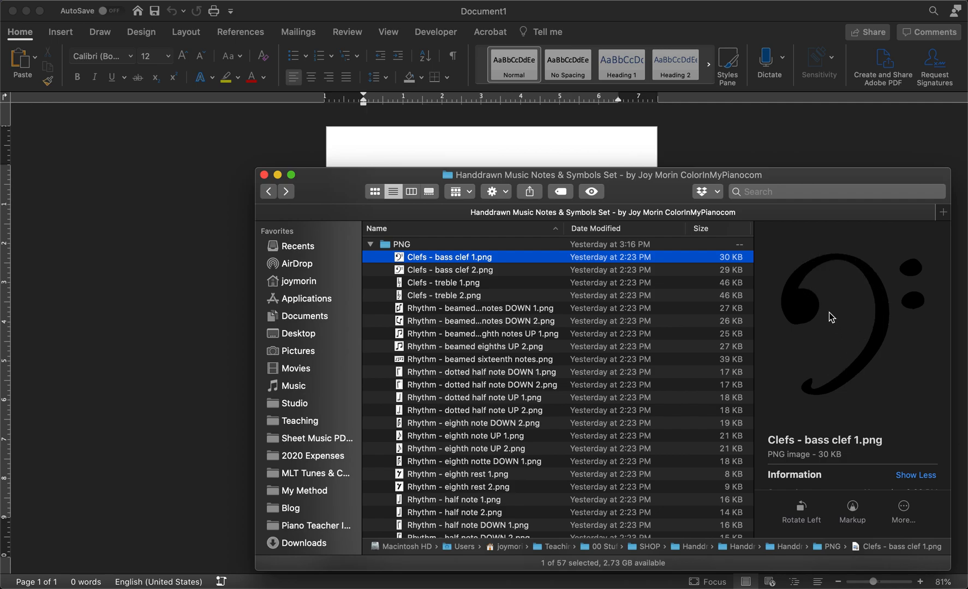
{"action": "mouse_move", "coordinate": [492, 405]}
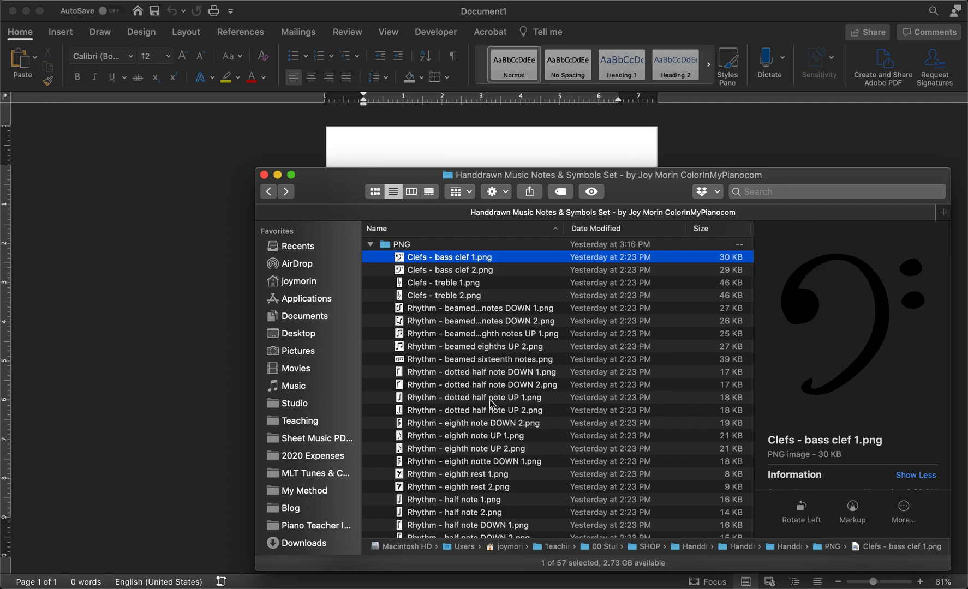
{"action": "left_click", "coordinate": [482, 321]}
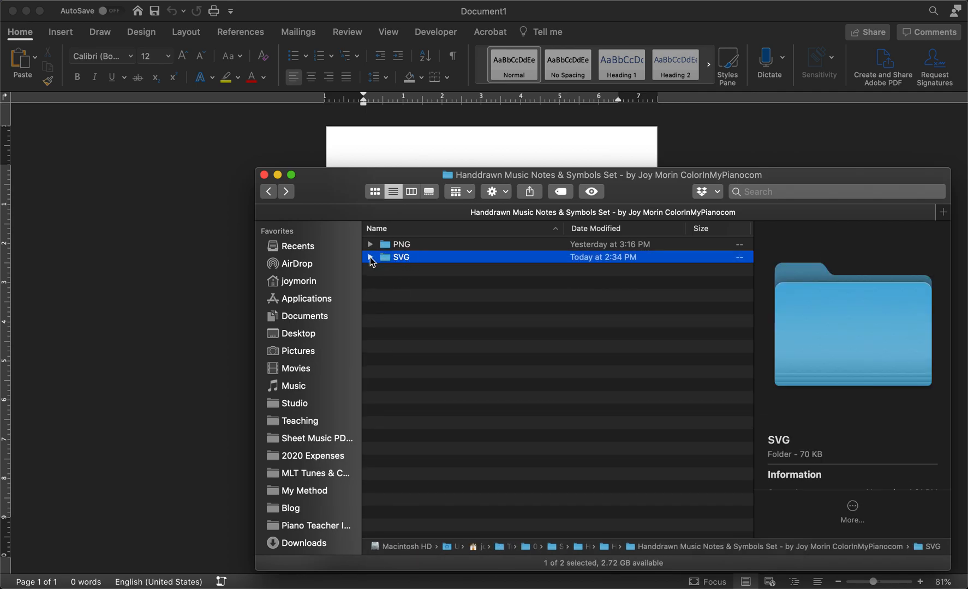
{"action": "left_click", "coordinate": [370, 258]}
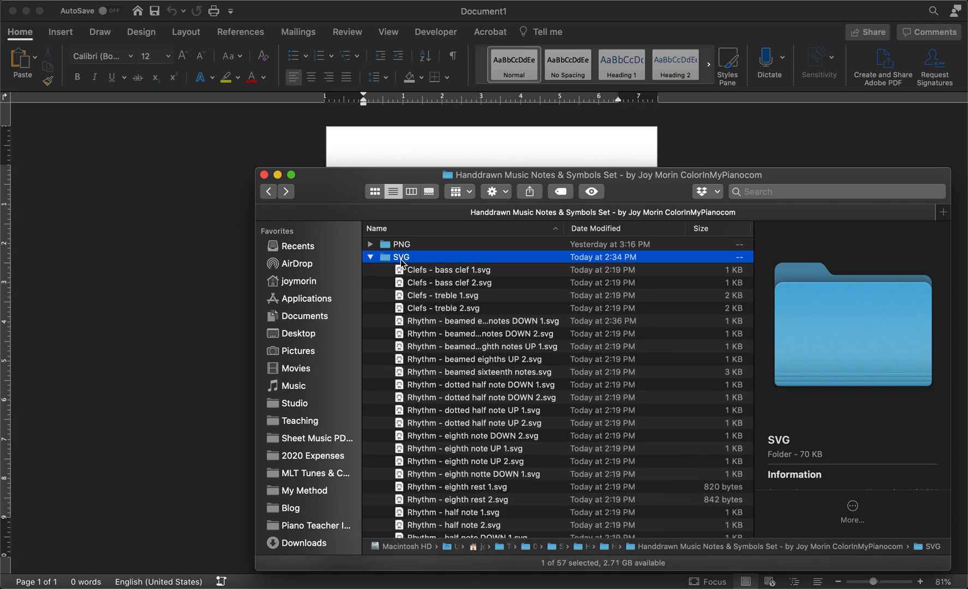
{"action": "mouse_move", "coordinate": [437, 278]}
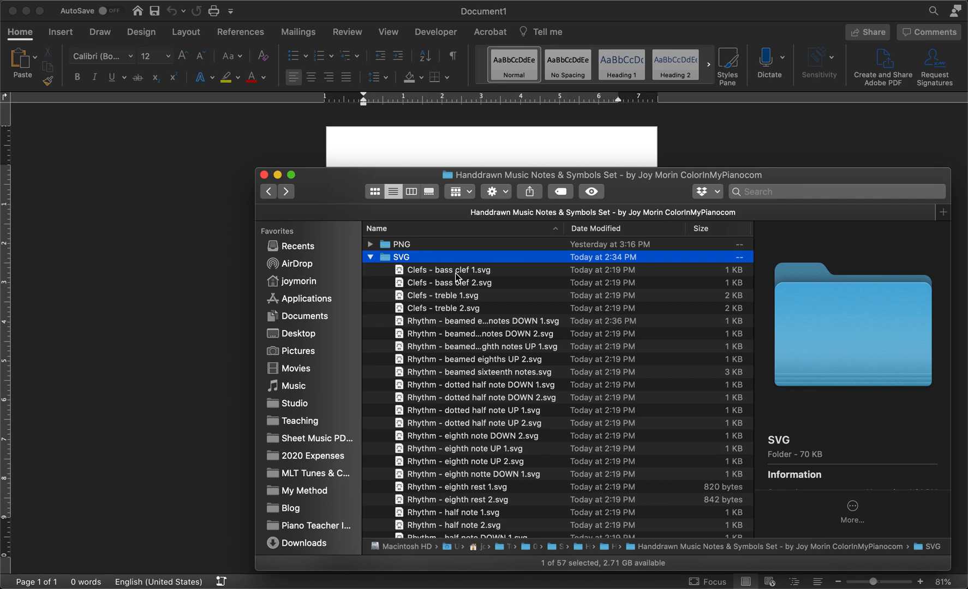
{"action": "left_click", "coordinate": [448, 269]}
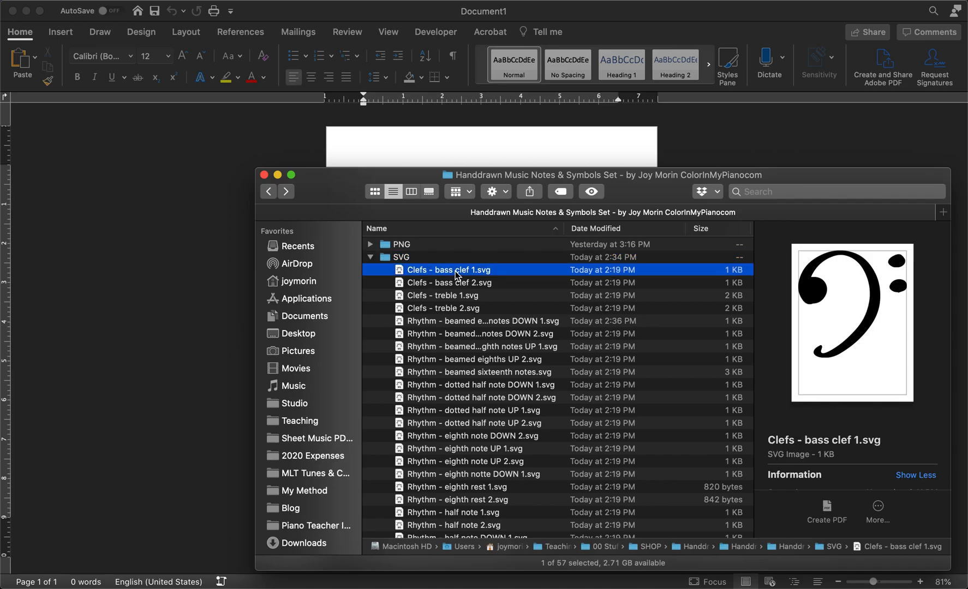
{"action": "mouse_move", "coordinate": [658, 301]}
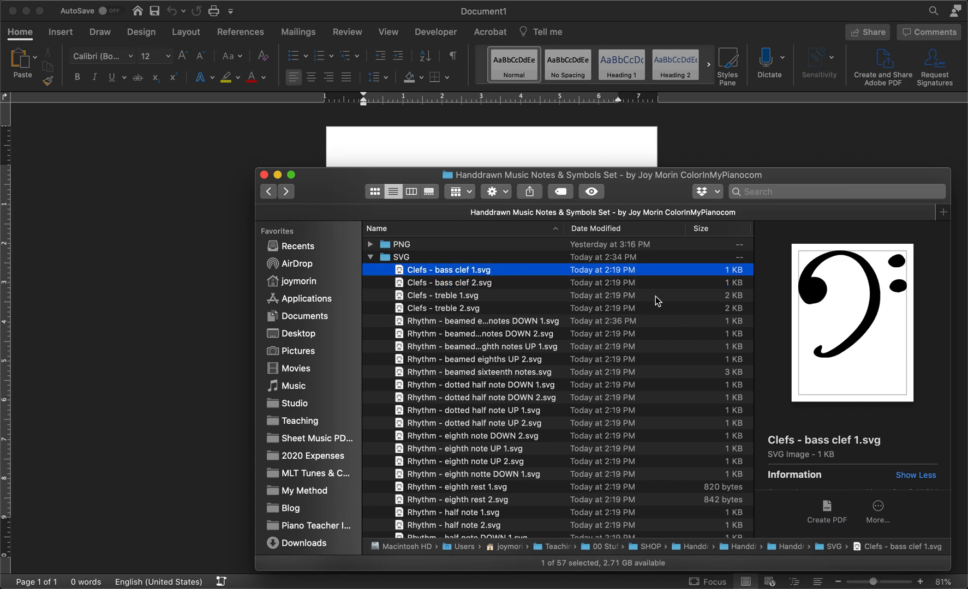
{"action": "mouse_move", "coordinate": [838, 277]}
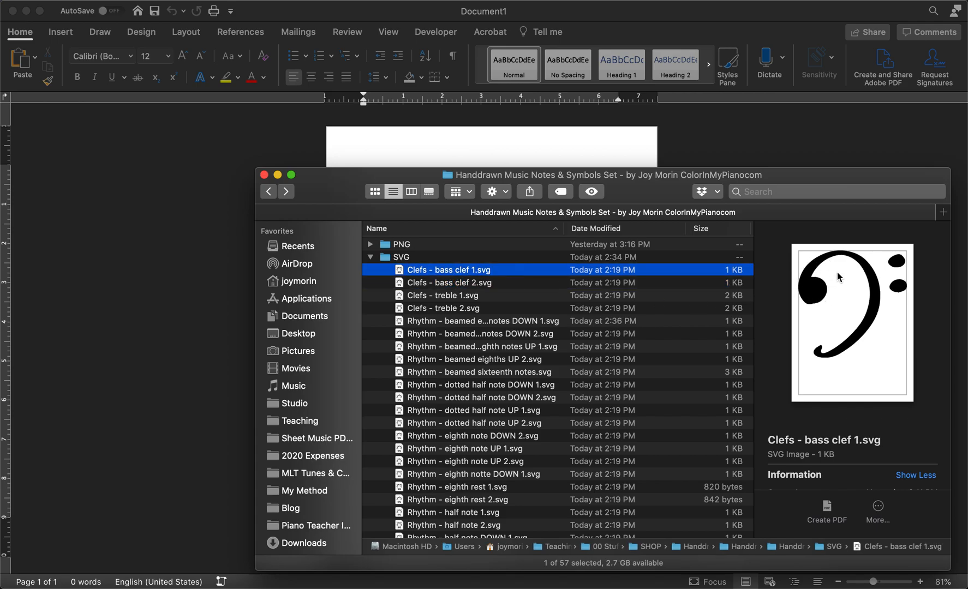
{"action": "mouse_move", "coordinate": [450, 267]}
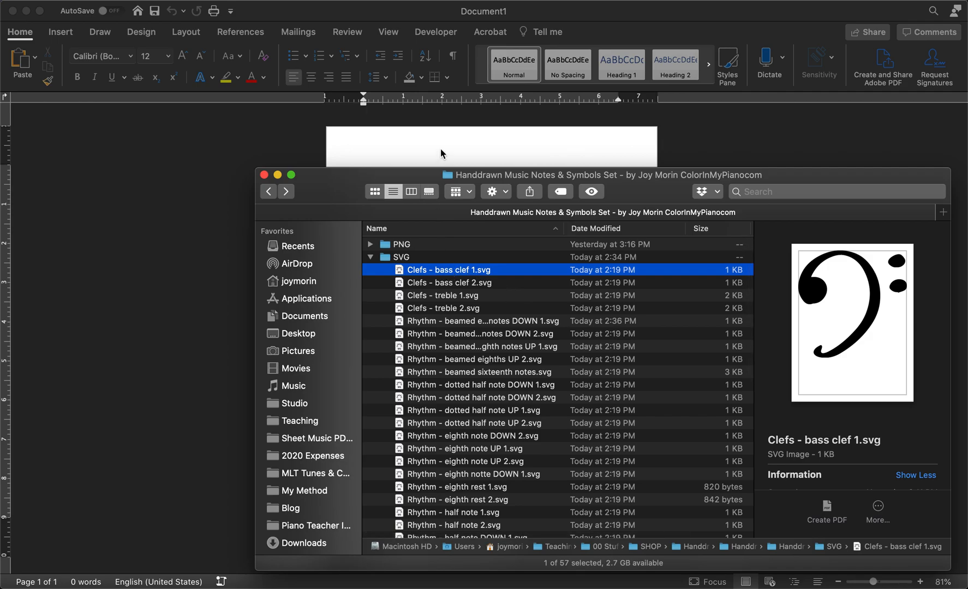
{"action": "mouse_move", "coordinate": [360, 180]}
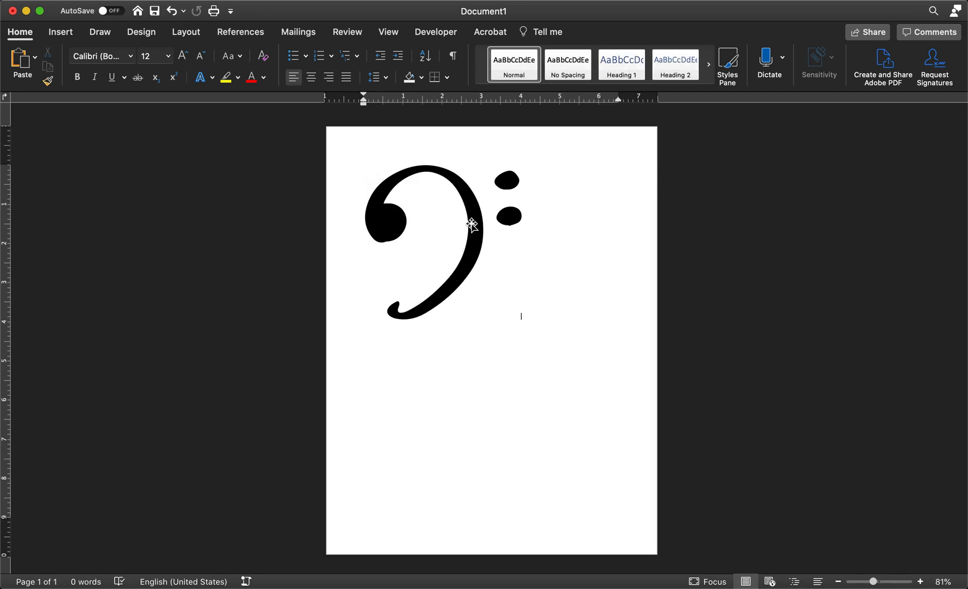
Select the inserted black bass clef graphic near the top of the Word page
{"action": "left_click", "coordinate": [472, 226]}
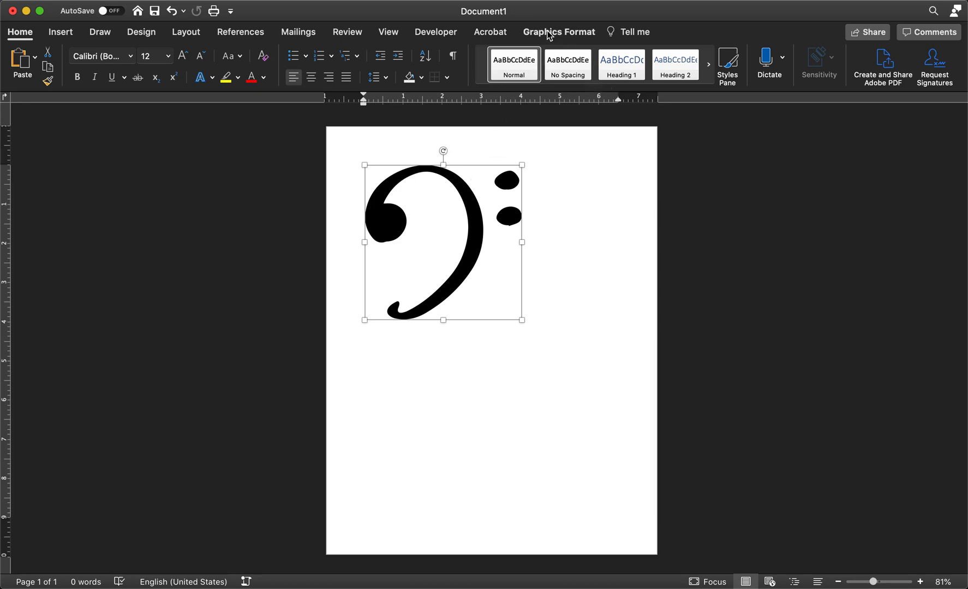
Fill the bass clef graphic light blue, cancelling the More Fill Colors dialog unchanged
{"action": "left_click", "coordinate": [558, 32]}
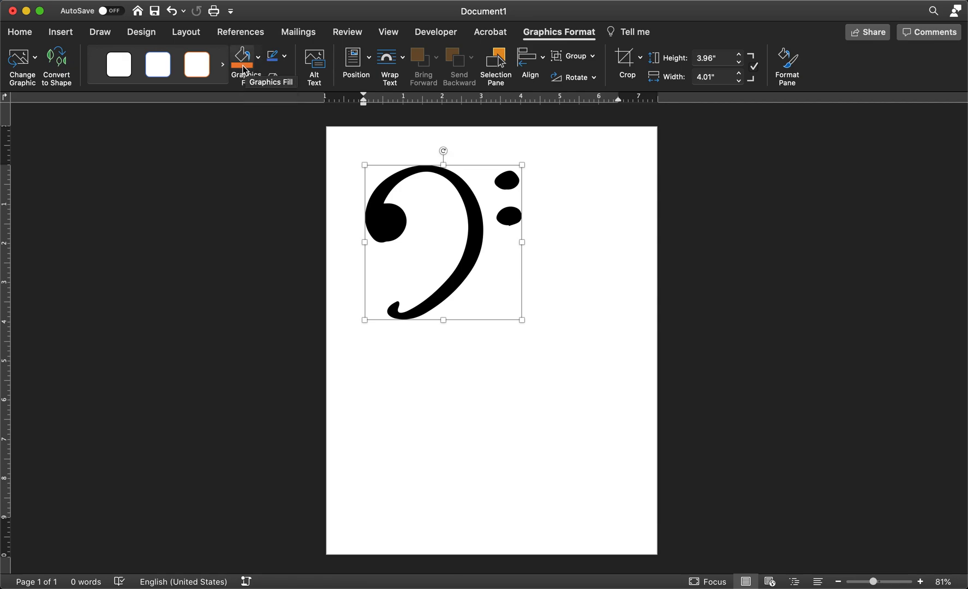
{"action": "left_click", "coordinate": [241, 57]}
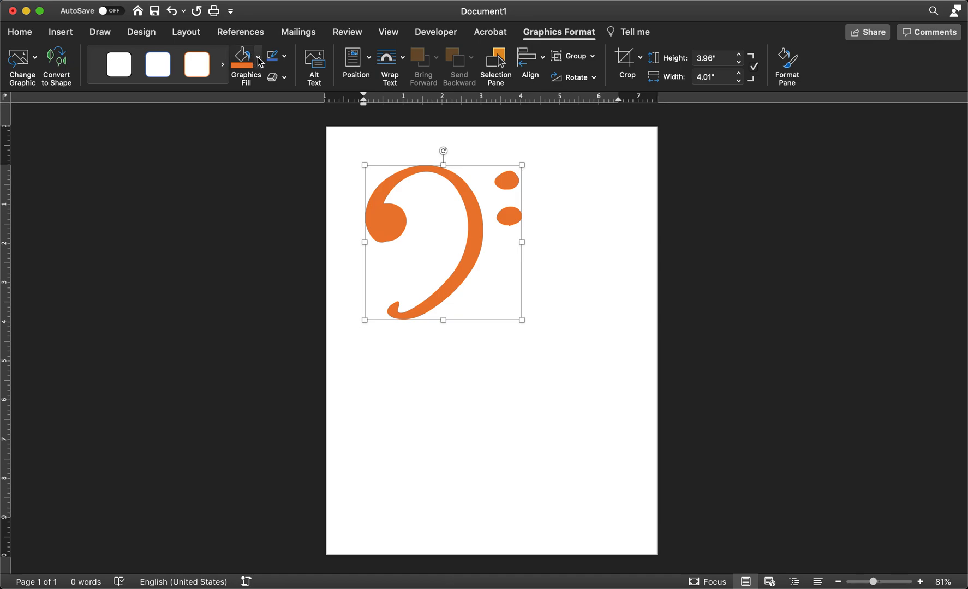
{"action": "left_click", "coordinate": [241, 56]}
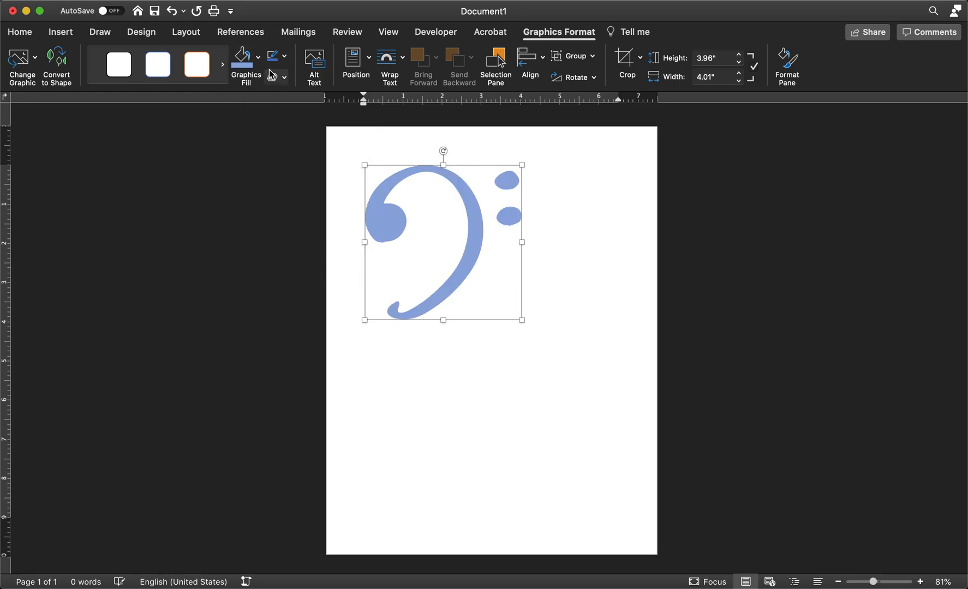
{"action": "left_click", "coordinate": [241, 56]}
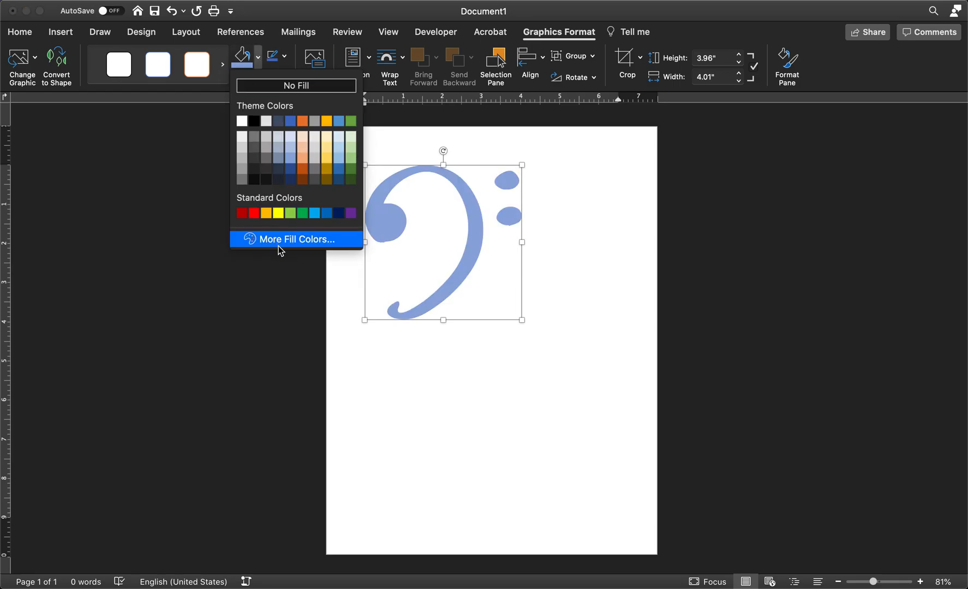
{"action": "left_click", "coordinate": [295, 239]}
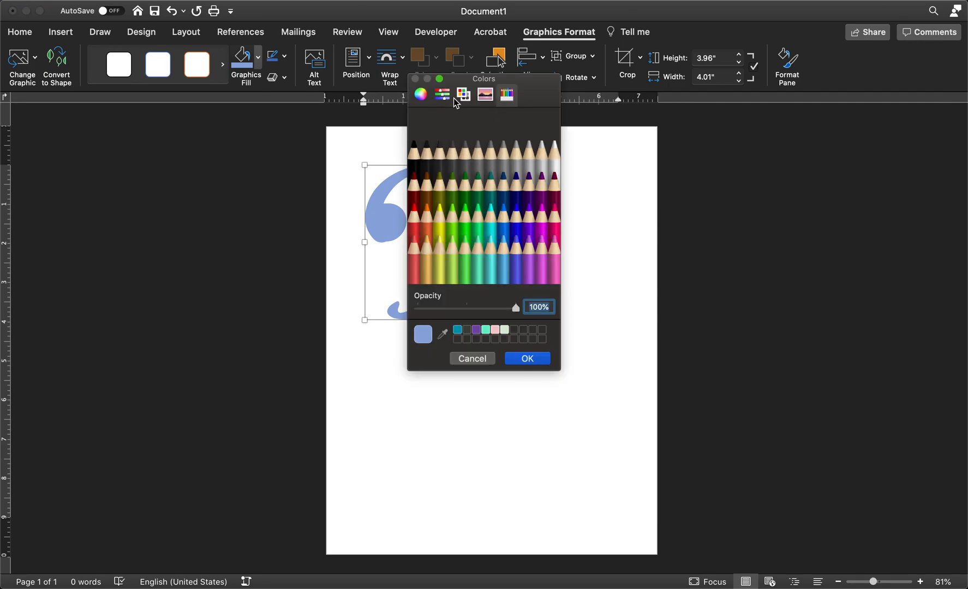
{"action": "mouse_move", "coordinate": [452, 175]}
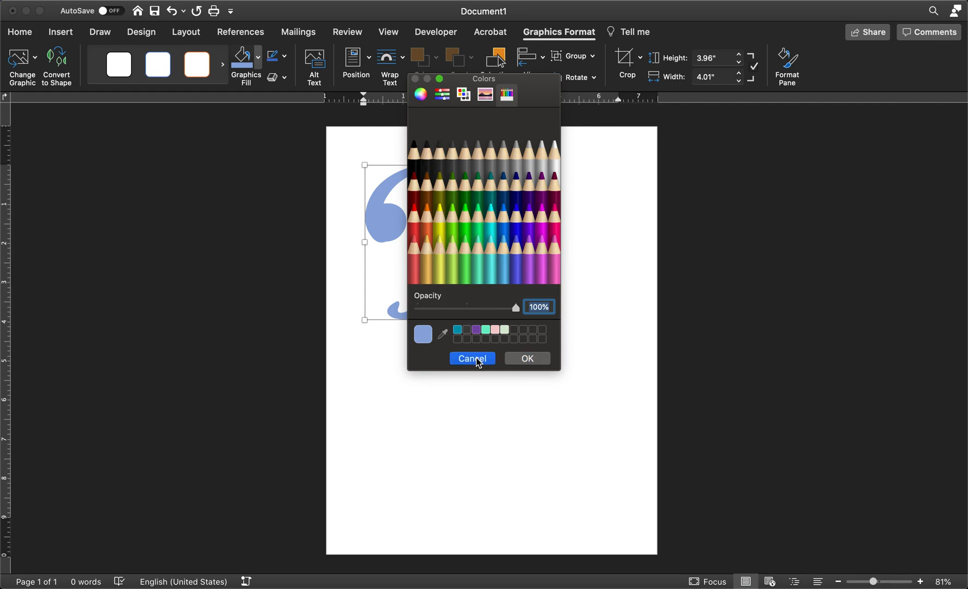
{"action": "left_click", "coordinate": [471, 358]}
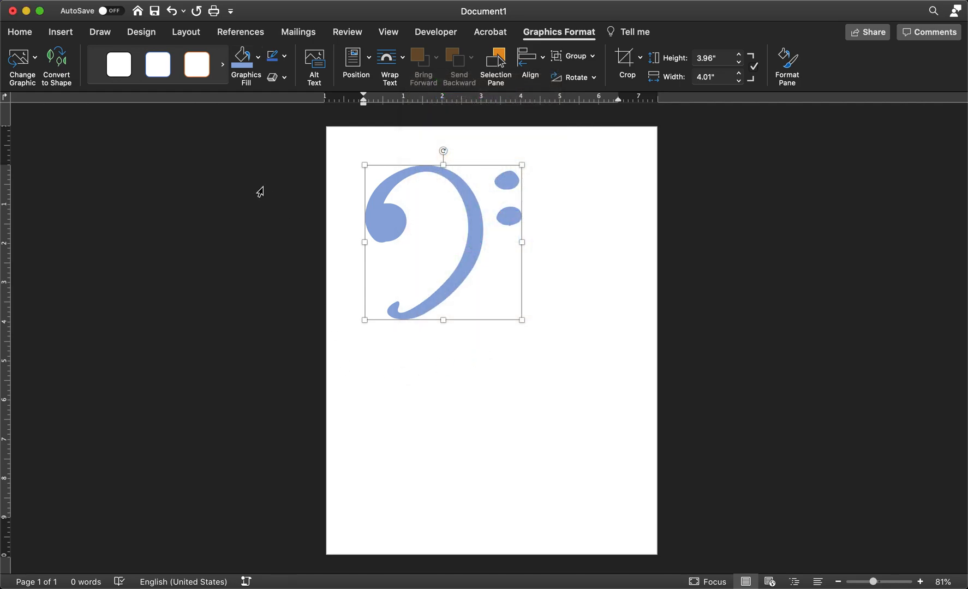
{"action": "mouse_move", "coordinate": [740, 196]}
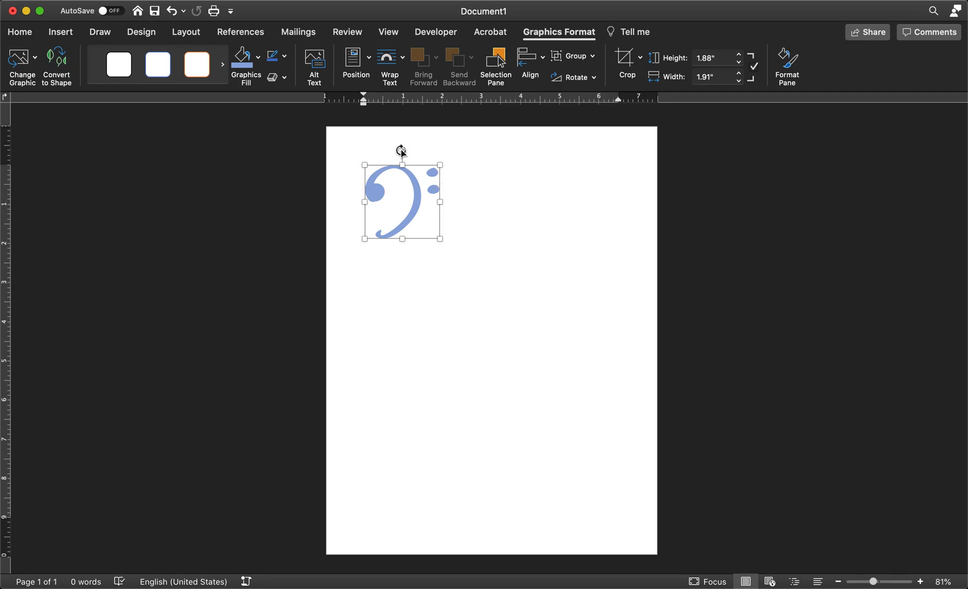
Resize the bass clef graphic to about 1.9 inches square
{"action": "left_click_drag", "start_coordinate": [402, 150], "coordinate": [397, 152]}
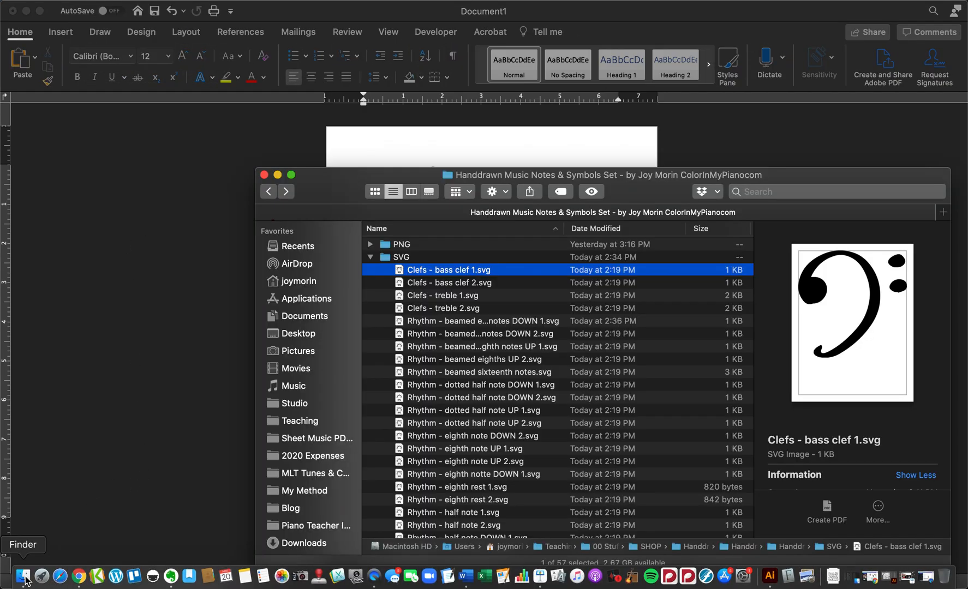
Switch to the blank Canva Instagram post and show the Uploads panel
{"action": "left_click", "coordinate": [79, 577]}
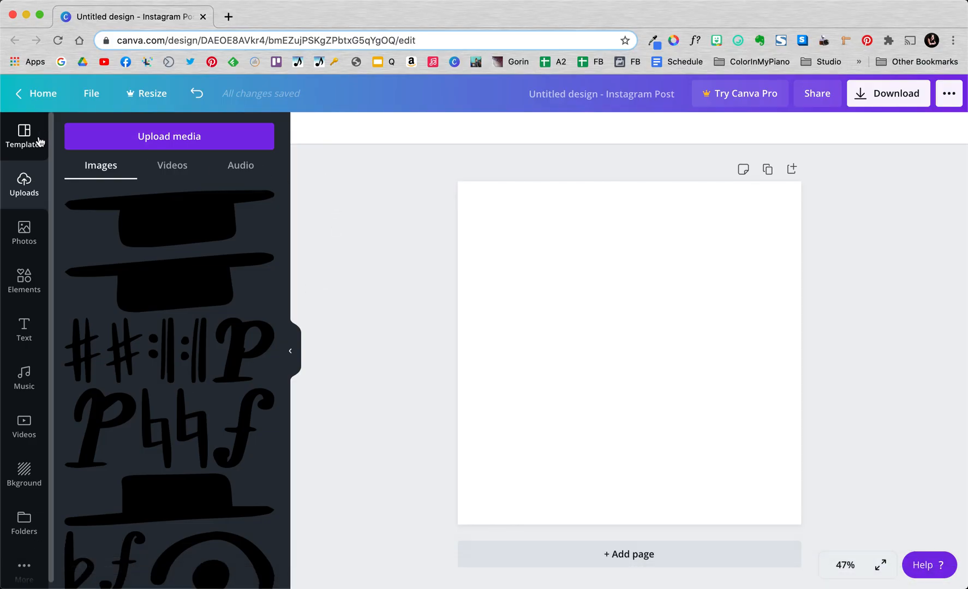
{"action": "left_click", "coordinate": [23, 137]}
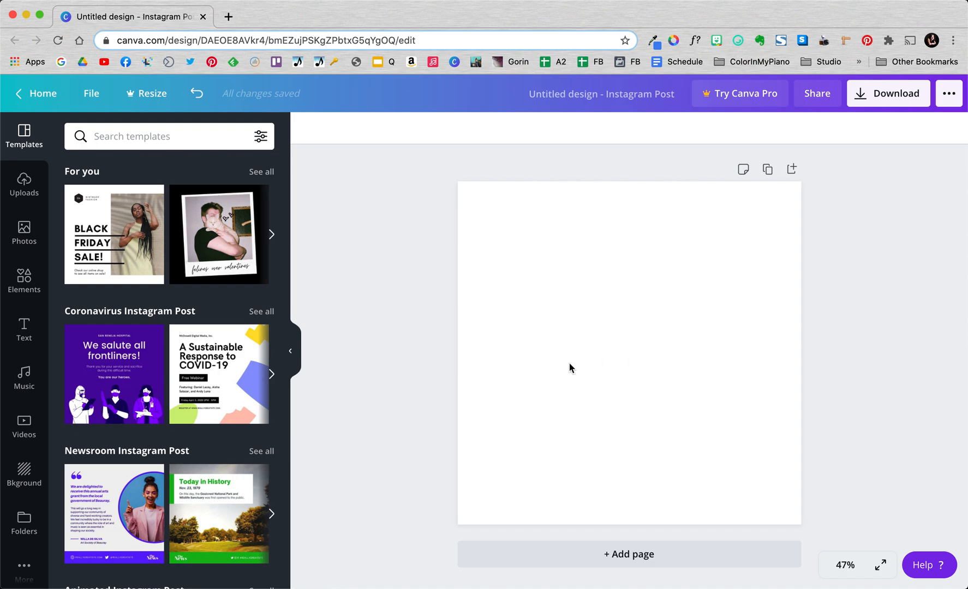
{"action": "mouse_move", "coordinate": [23, 185]}
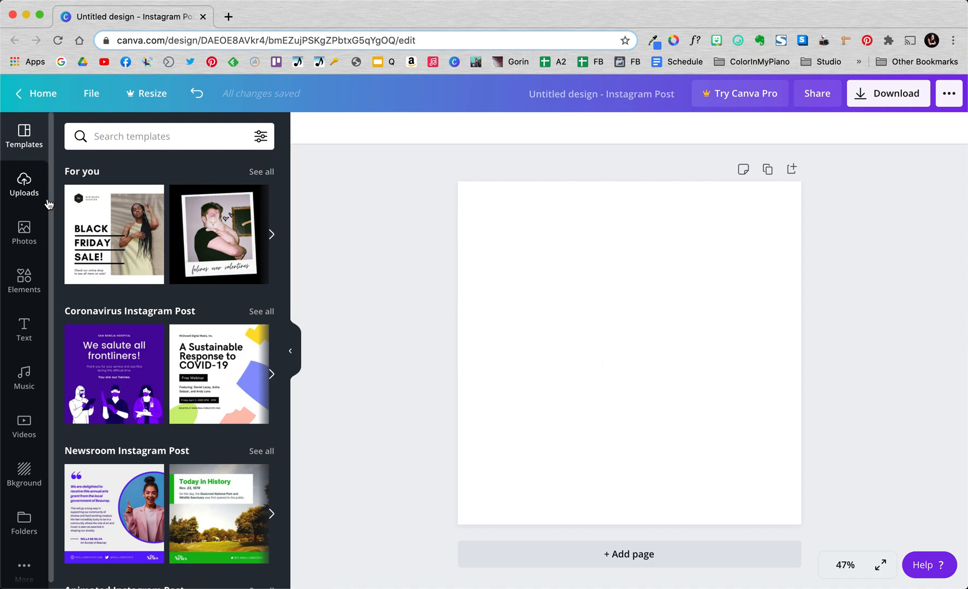
{"action": "mouse_move", "coordinate": [23, 179]}
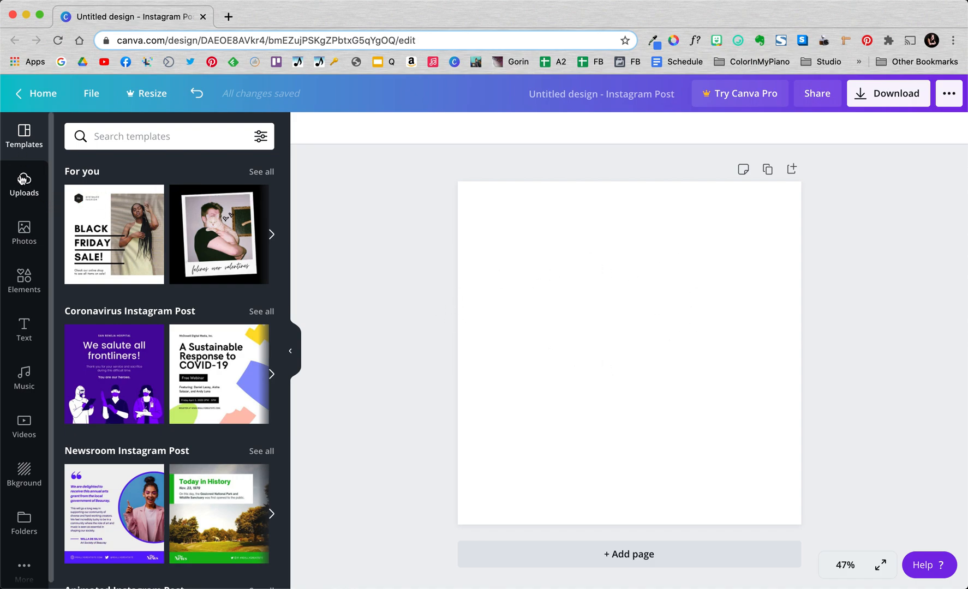
{"action": "left_click", "coordinate": [23, 184]}
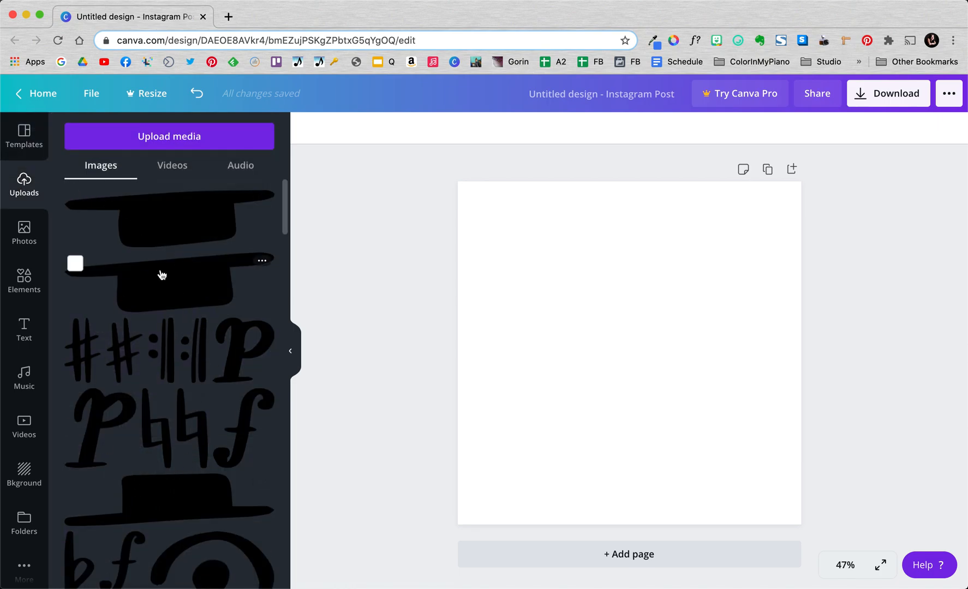
{"action": "mouse_move", "coordinate": [24, 580]}
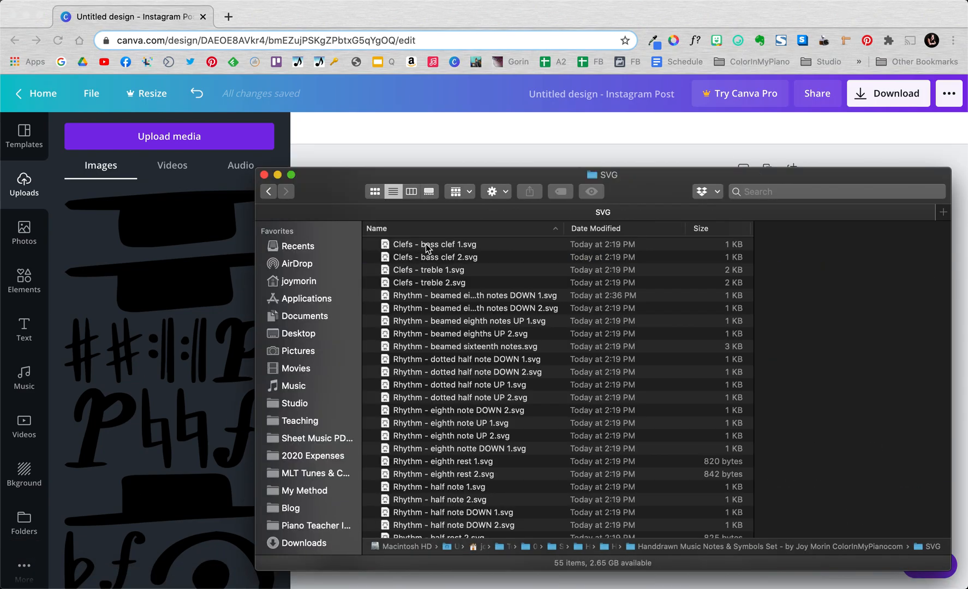
Upload 'Clefs - treble 1.svg' from the SVG folder into Canva's Uploads panel
{"action": "left_click", "coordinate": [435, 244]}
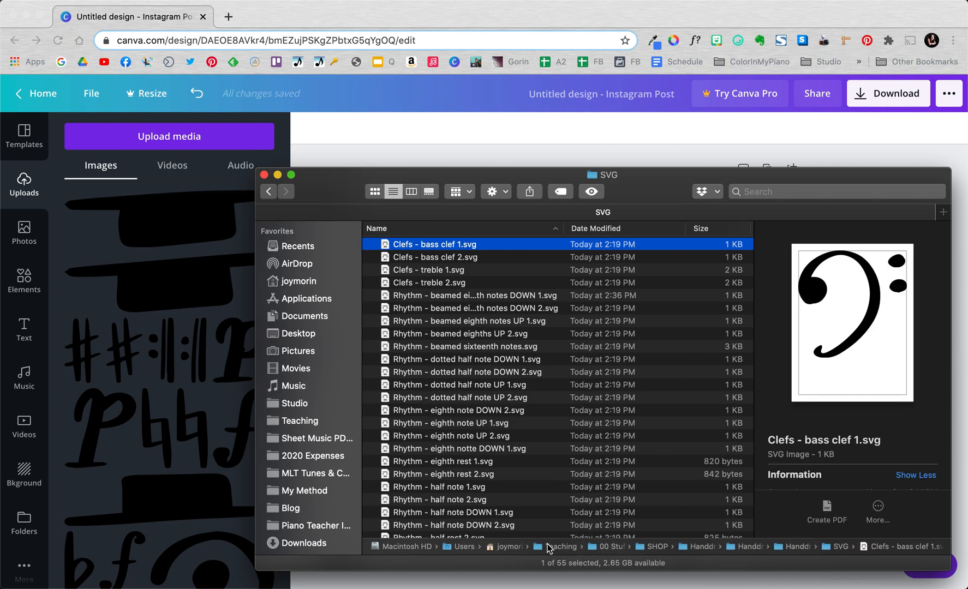
{"action": "mouse_move", "coordinate": [431, 239]}
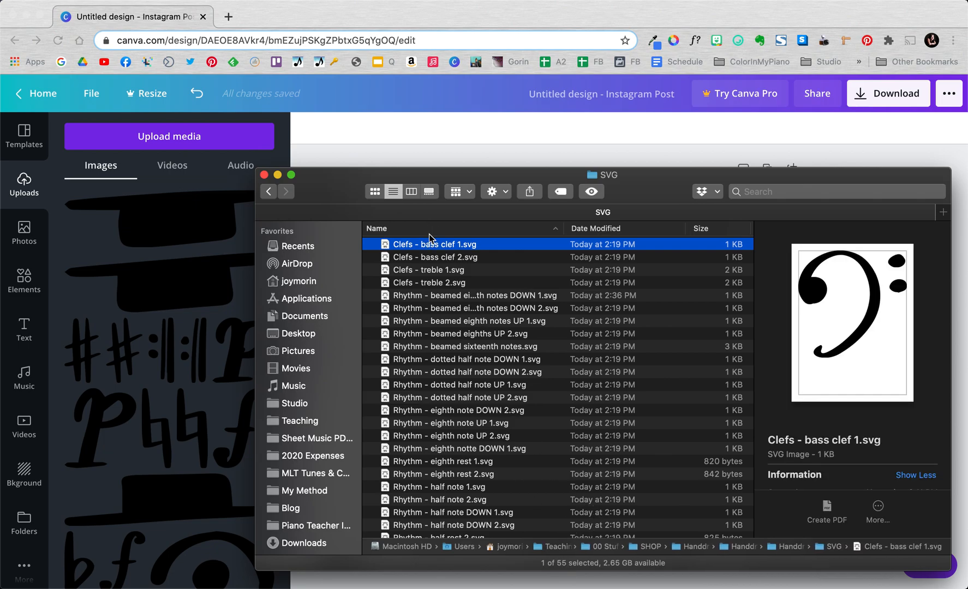
{"action": "mouse_move", "coordinate": [430, 290]}
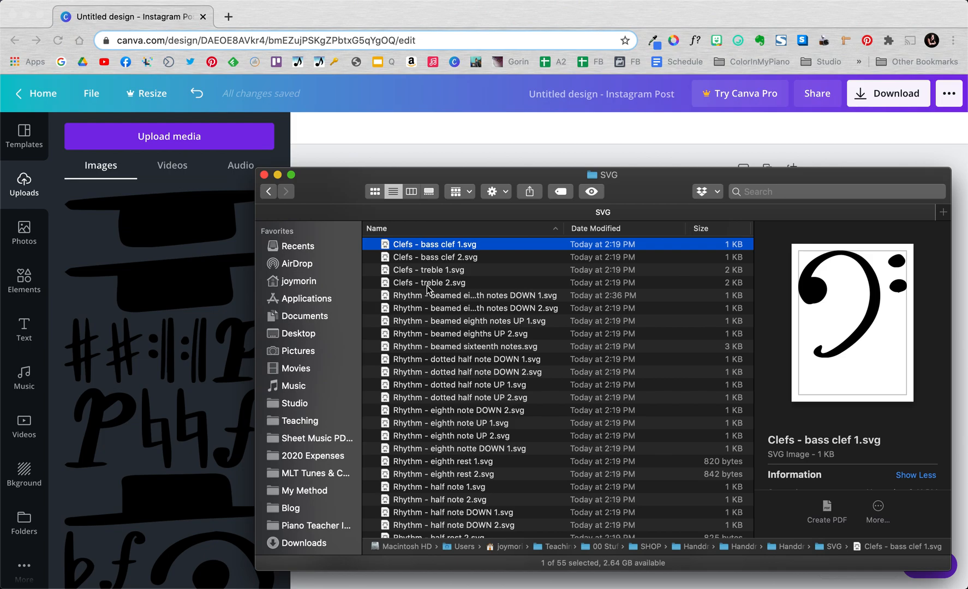
{"action": "key", "text": "cmd+a"}
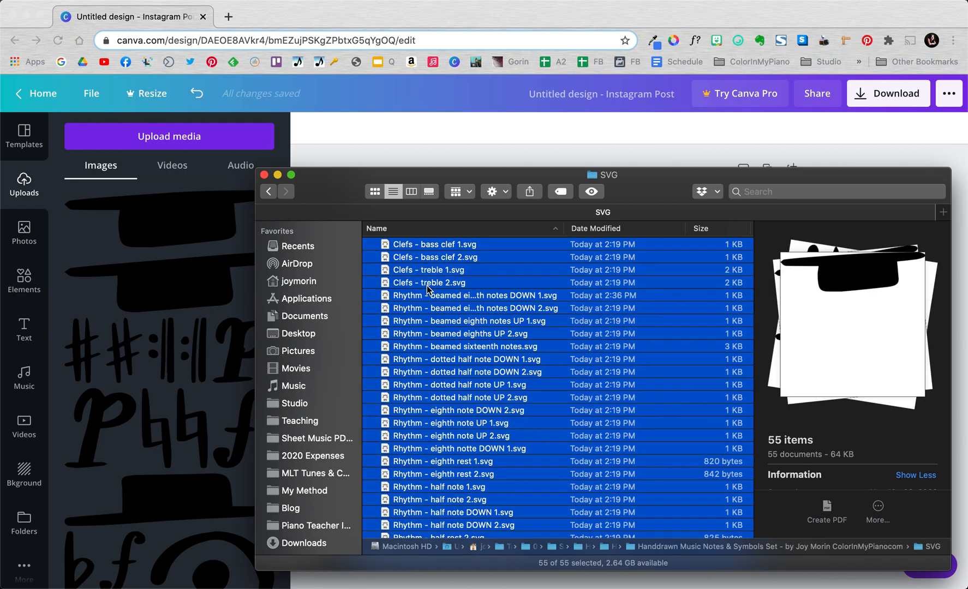
{"action": "mouse_move", "coordinate": [506, 246]}
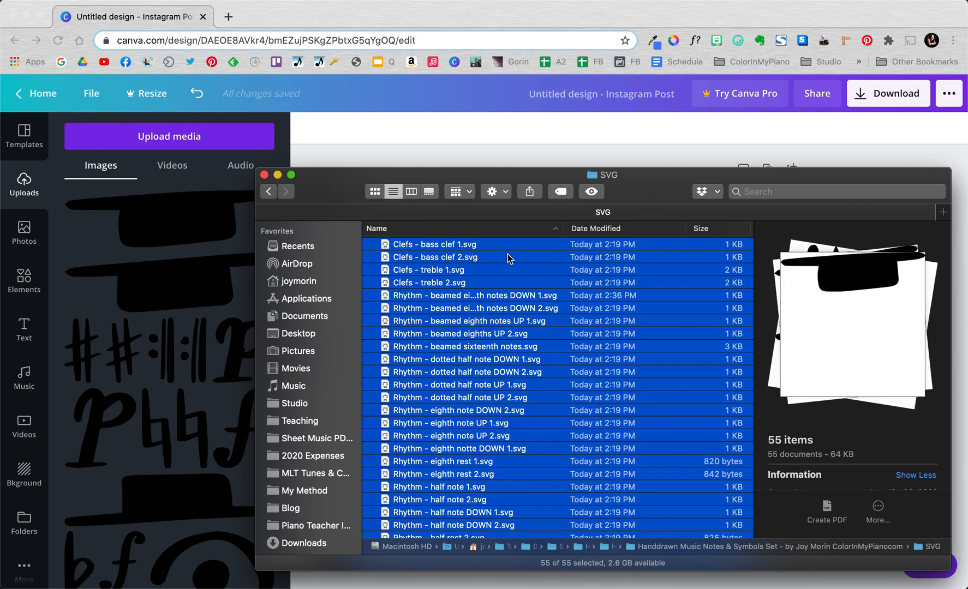
{"action": "left_click", "coordinate": [427, 270]}
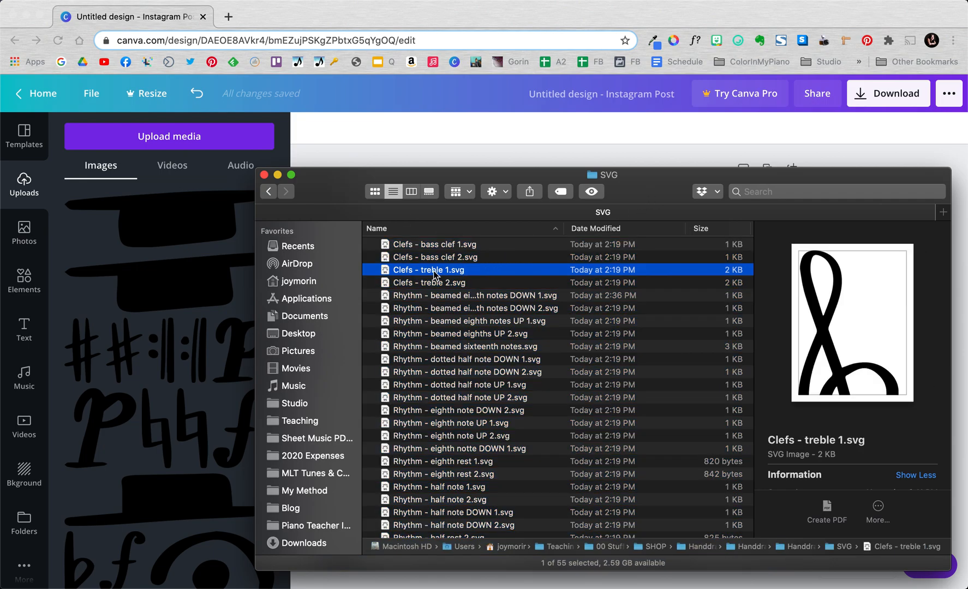
{"action": "left_click_drag", "start_coordinate": [427, 269], "coordinate": [166, 240]}
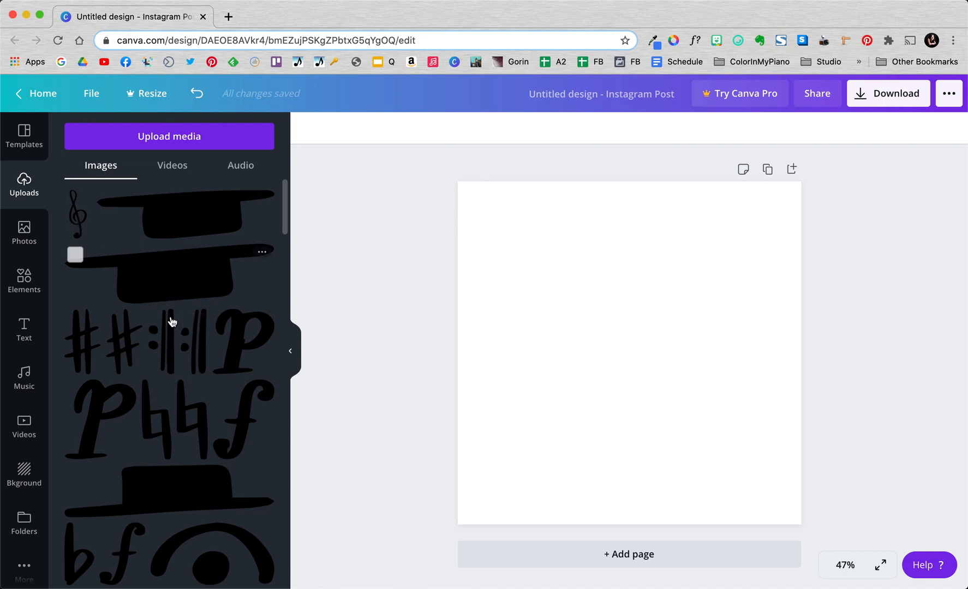
Scroll the uploads to the clefs and add the bass clef to the post
{"action": "scroll", "scroll_direction": "down", "scroll_amount": 3}
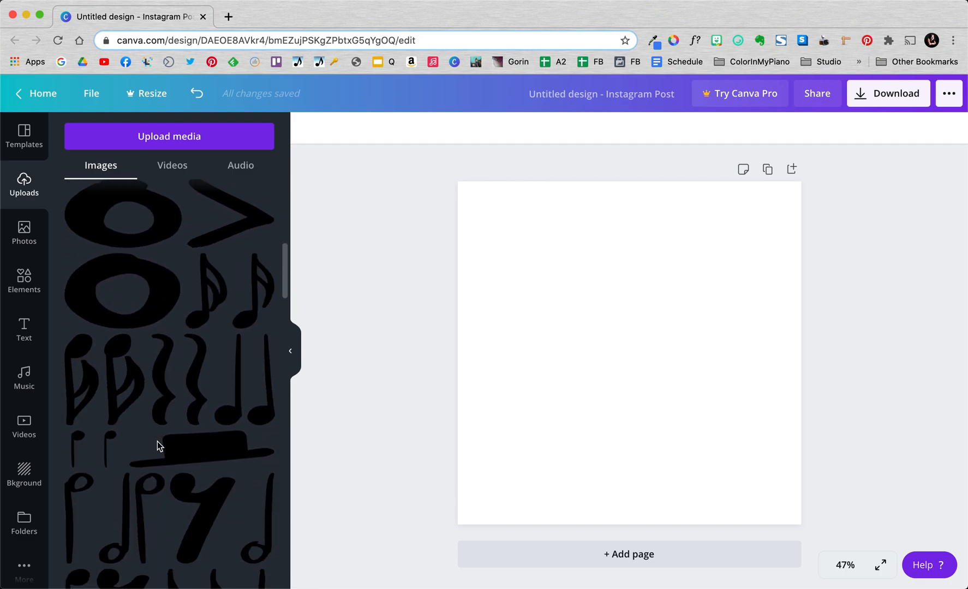
{"action": "scroll", "scroll_direction": "down", "scroll_amount": 3}
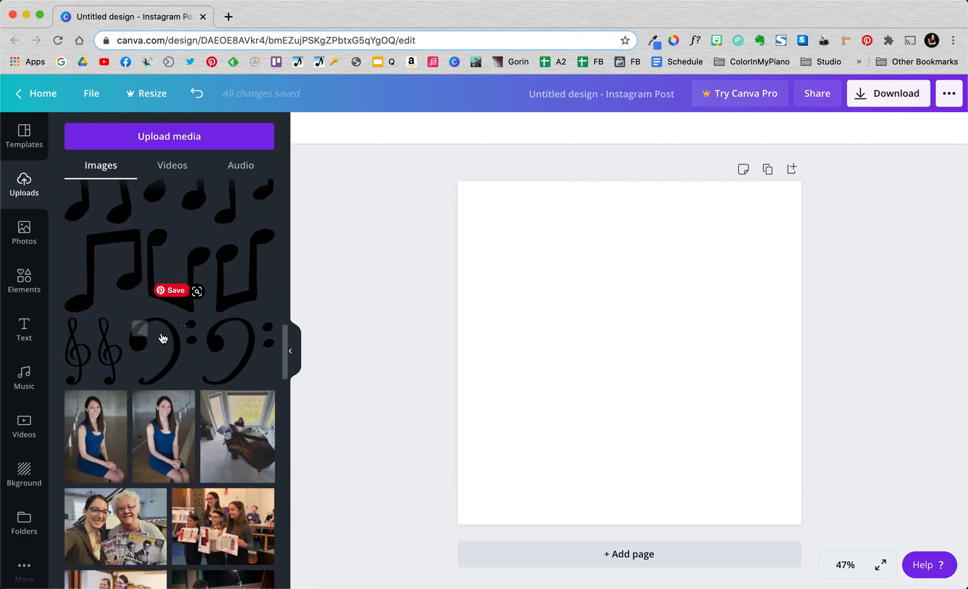
{"action": "left_click", "coordinate": [163, 338]}
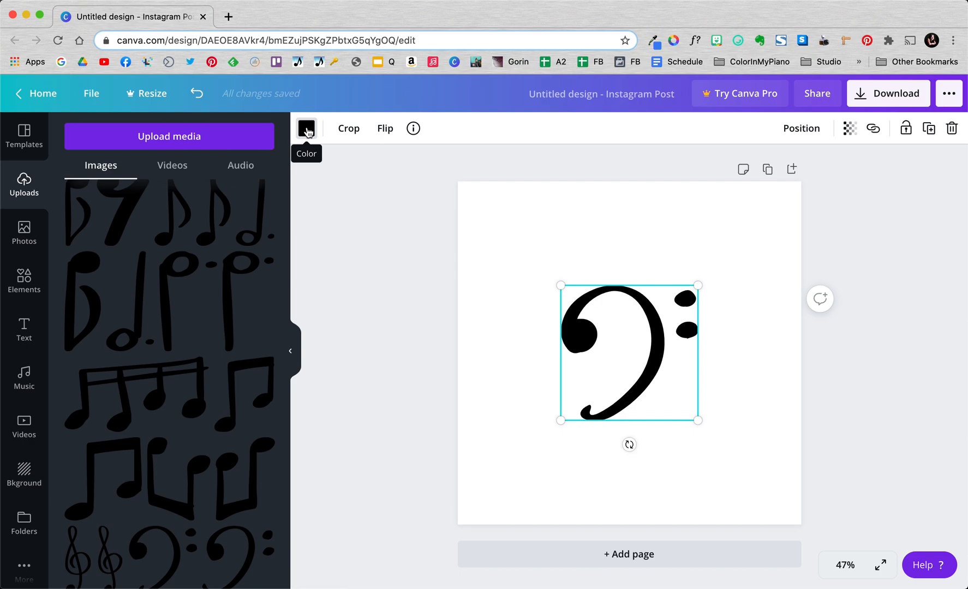
Recolour the Canva bass clef light cyan after trying navy and pink
{"action": "left_click", "coordinate": [306, 128]}
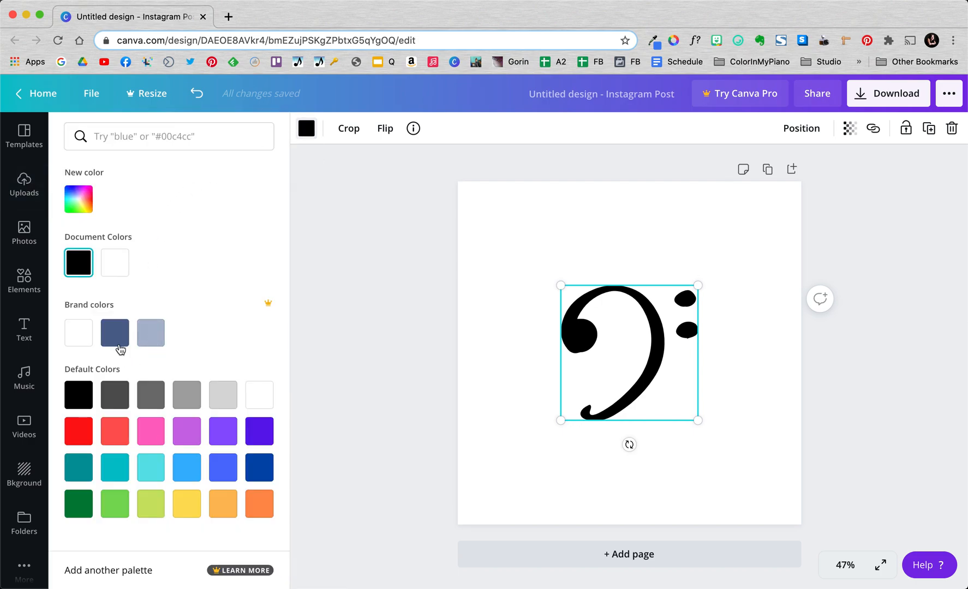
{"action": "left_click", "coordinate": [114, 333]}
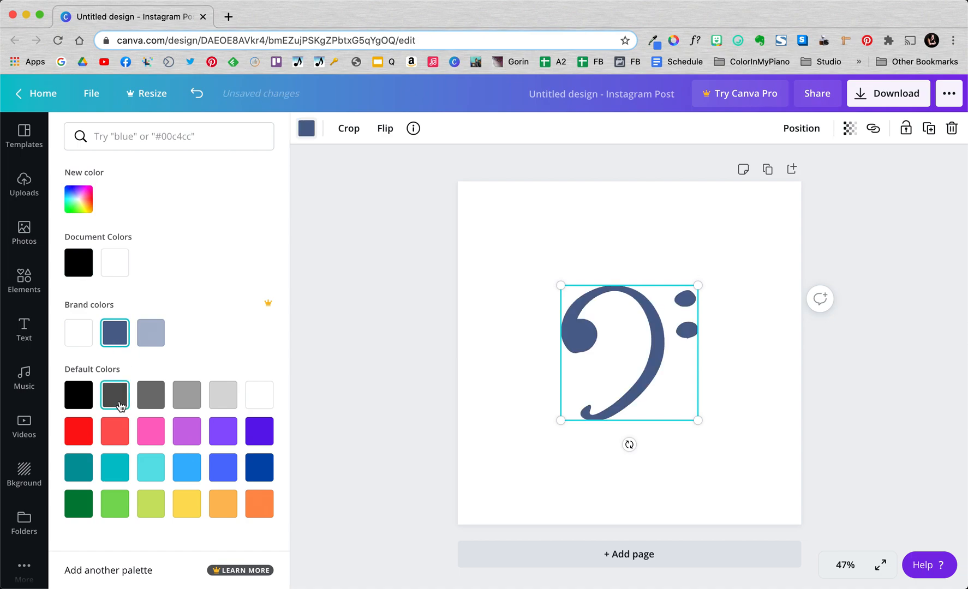
{"action": "left_click", "coordinate": [150, 430]}
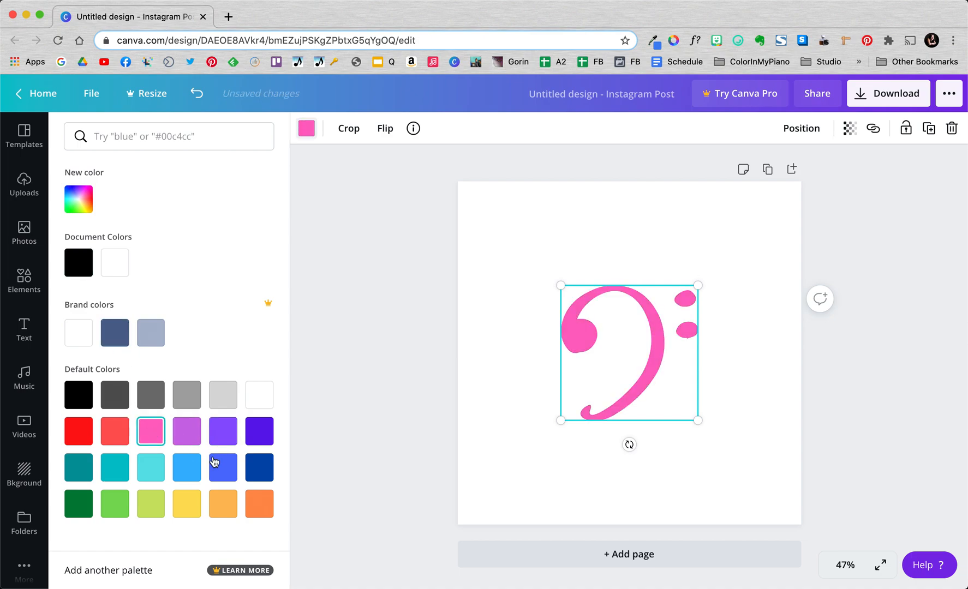
{"action": "left_click", "coordinate": [150, 467]}
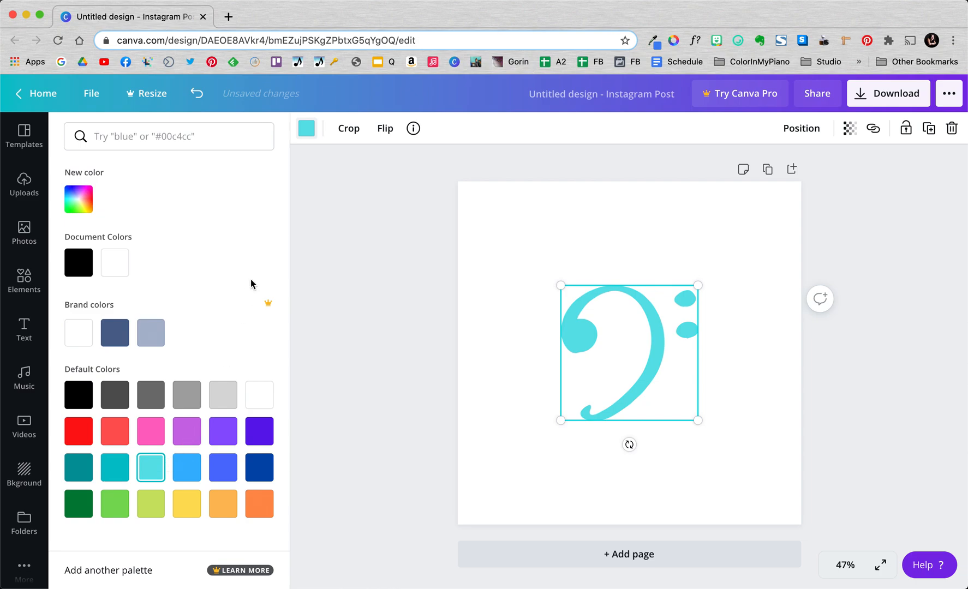
{"action": "left_click", "coordinate": [23, 184]}
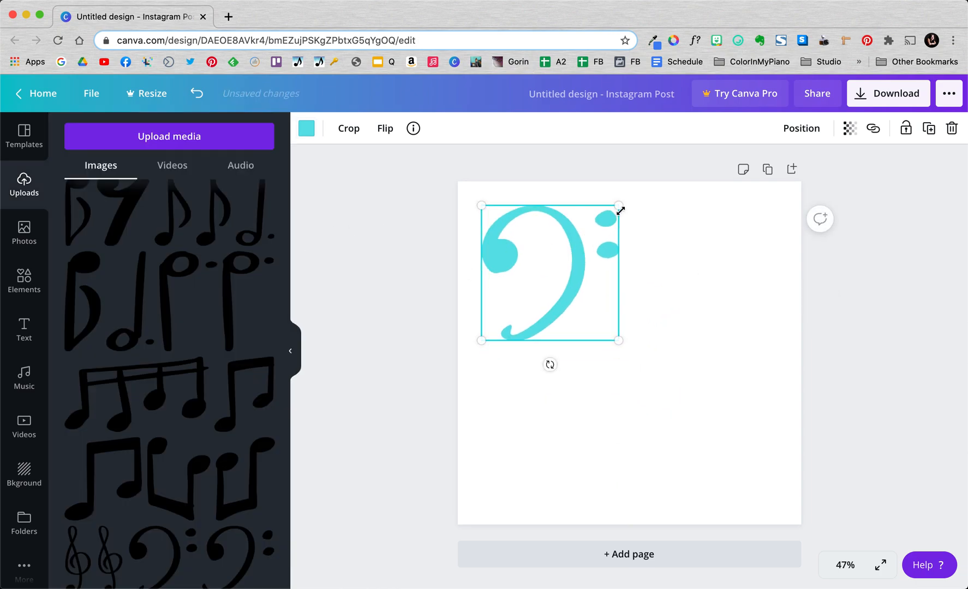
Shrink and tilt the cyan bass clef, then make the half note pink and smaller
{"action": "left_click_drag", "start_coordinate": [549, 364], "coordinate": [561, 365]}
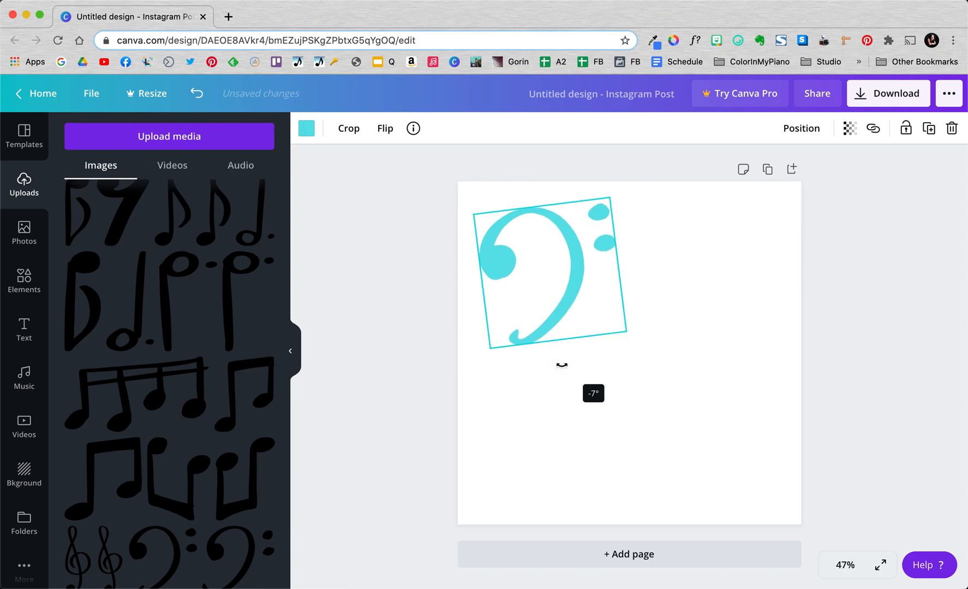
{"action": "left_click_drag", "start_coordinate": [625, 348], "coordinate": [565, 290]}
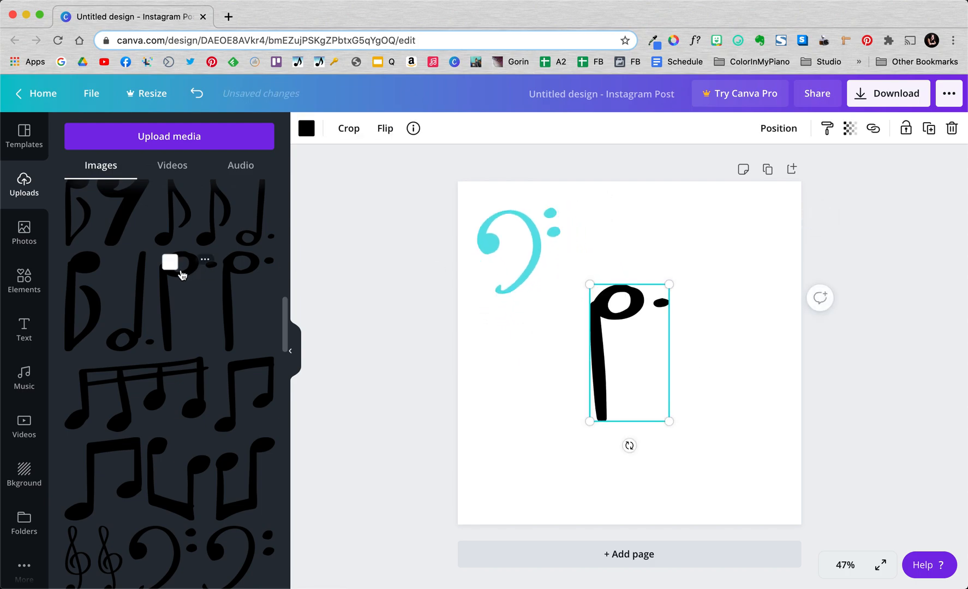
{"action": "left_click", "coordinate": [306, 128]}
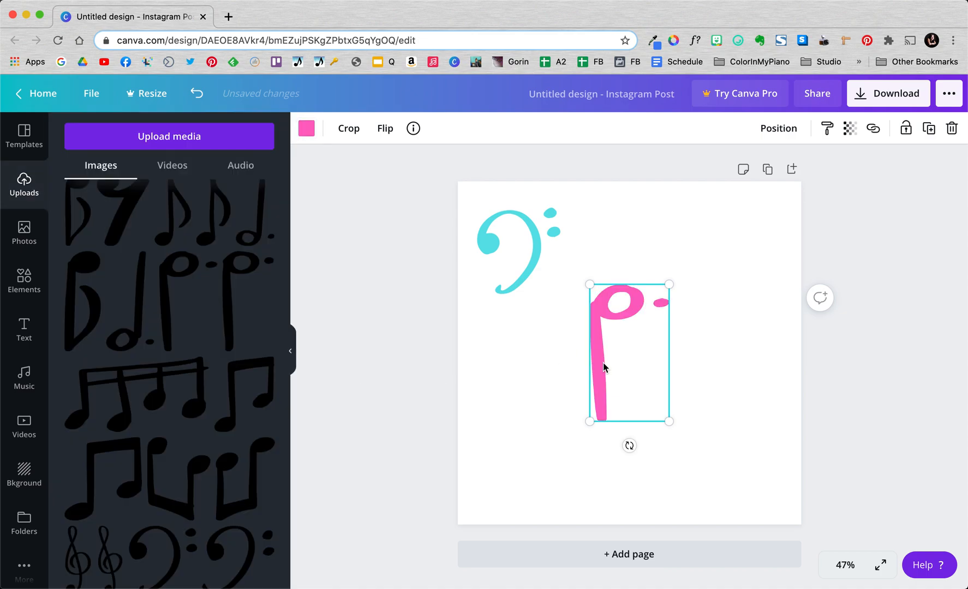
{"action": "left_click_drag", "start_coordinate": [670, 423], "coordinate": [630, 361]}
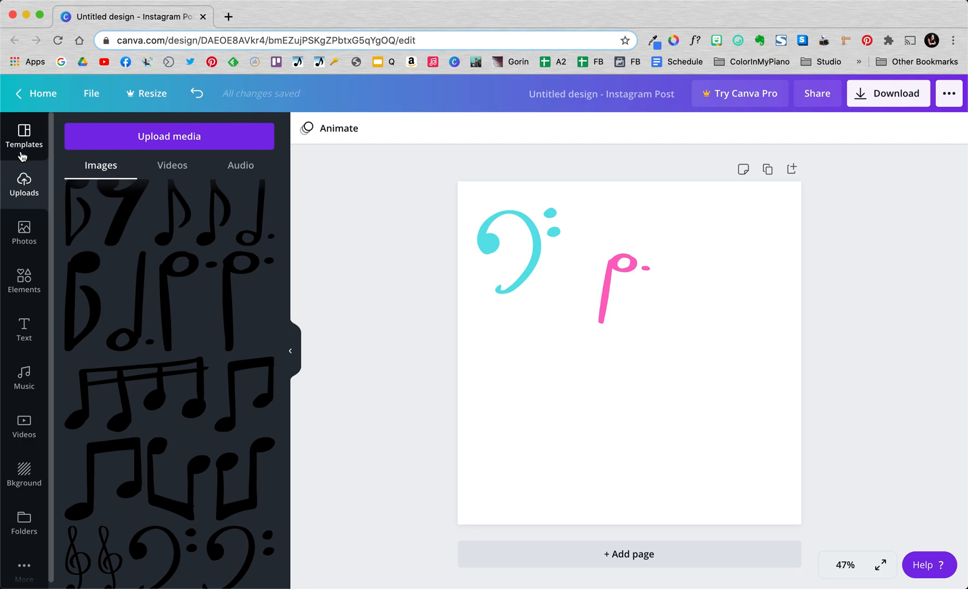
{"action": "left_click", "coordinate": [23, 134]}
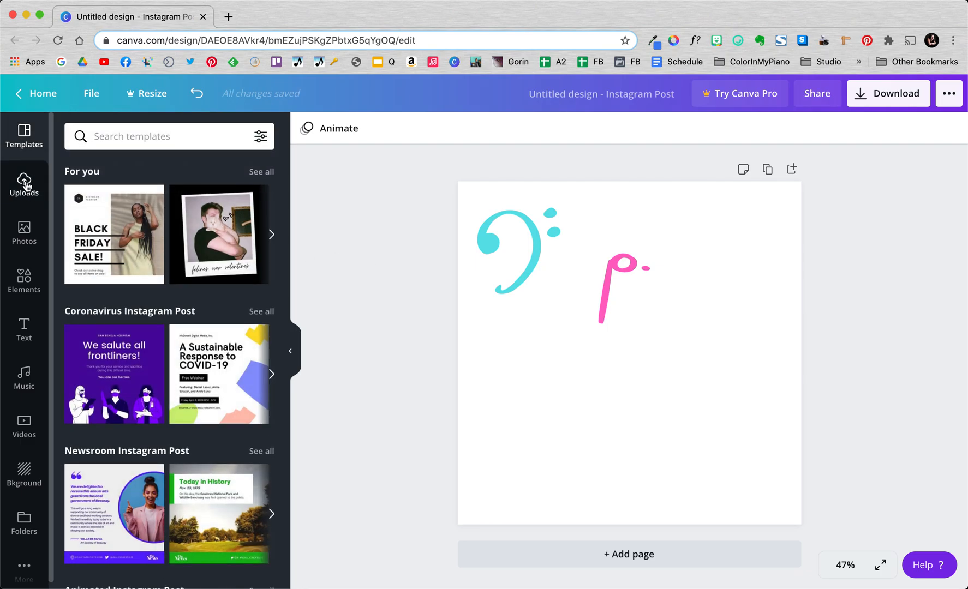
{"action": "left_click", "coordinate": [23, 183]}
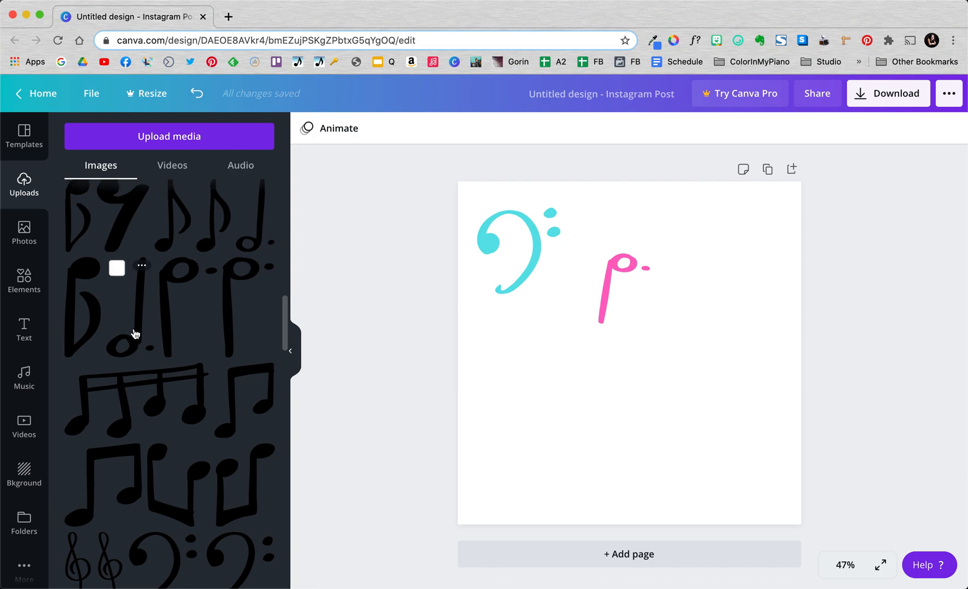
{"action": "scroll", "scroll_direction": "down", "scroll_amount": 3}
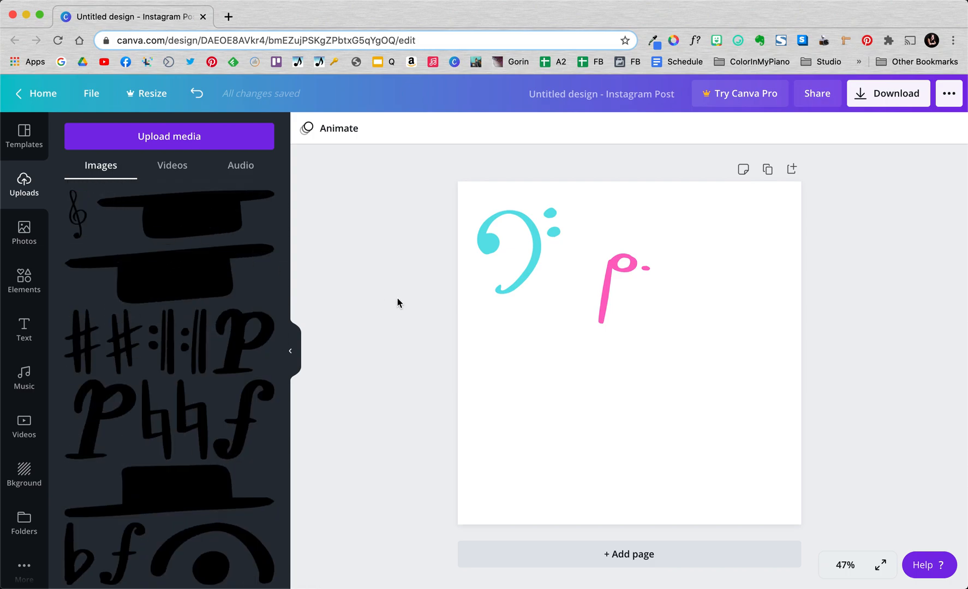
{"action": "mouse_move", "coordinate": [391, 299]}
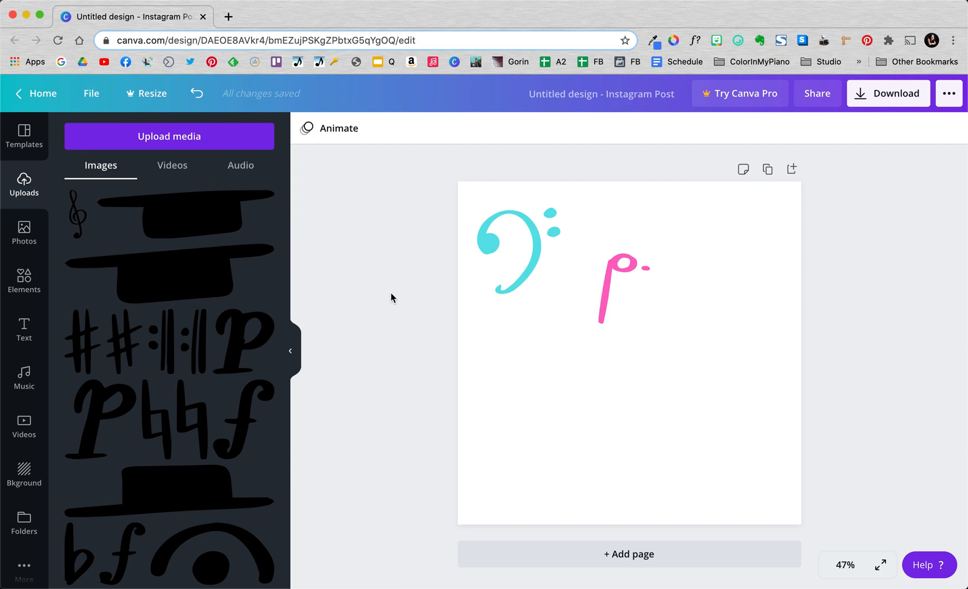